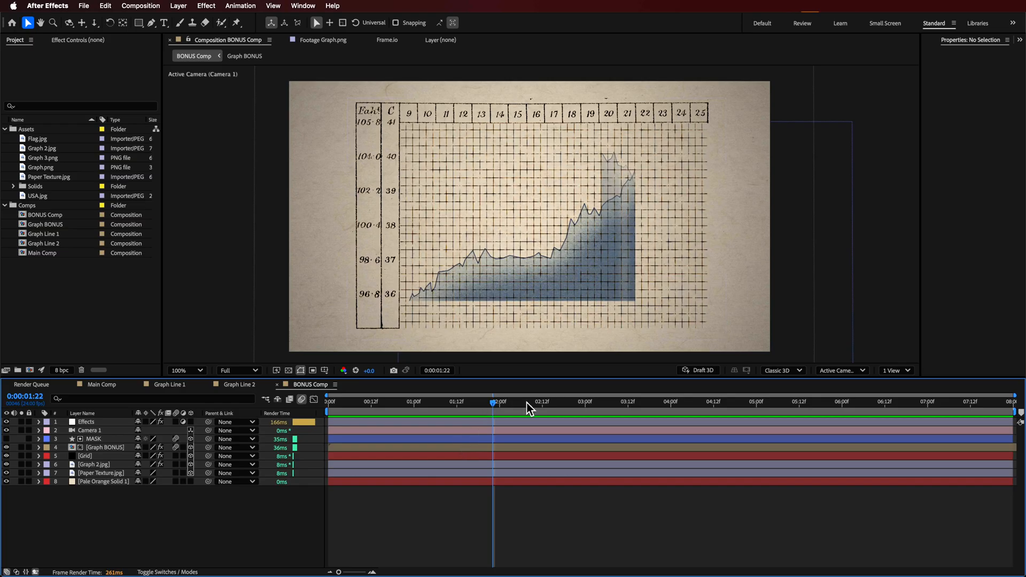
Review the existing graph animation and scroll through the timeline before starting.
{"action": "left_click", "coordinate": [574, 401]}
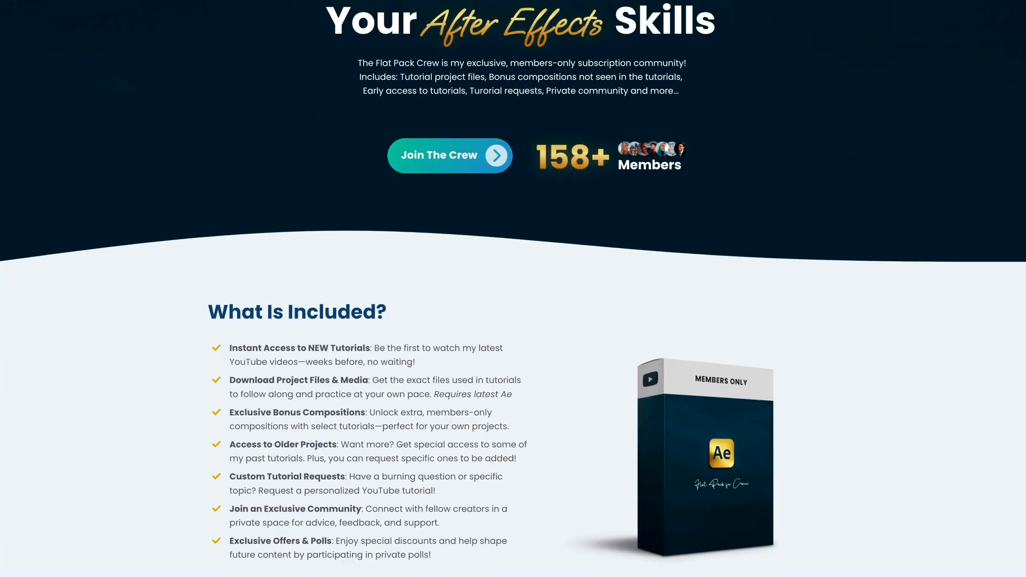
{"action": "scroll", "scroll_direction": "down", "scroll_amount": 3}
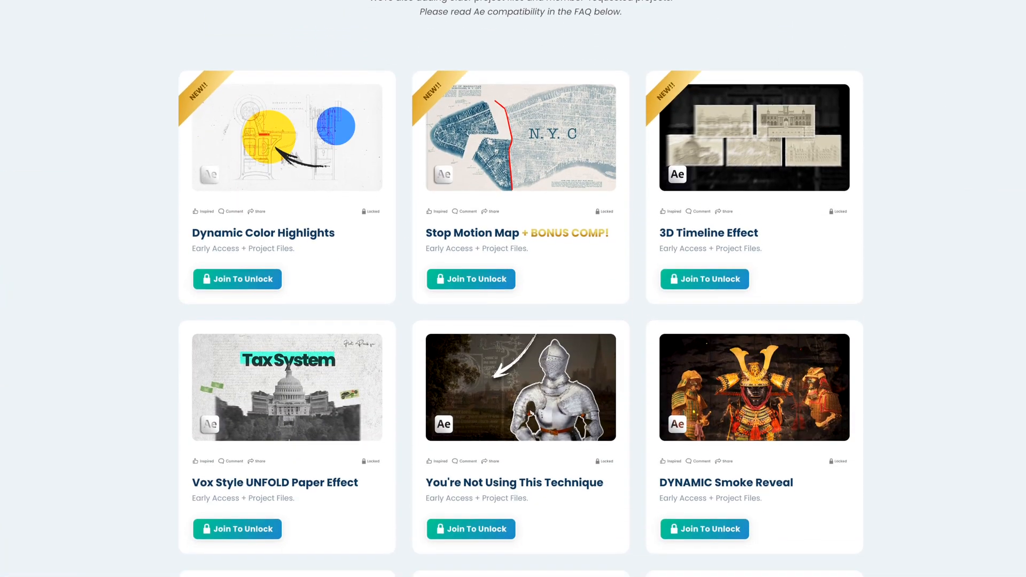
{"action": "scroll", "scroll_direction": "down", "scroll_amount": 3}
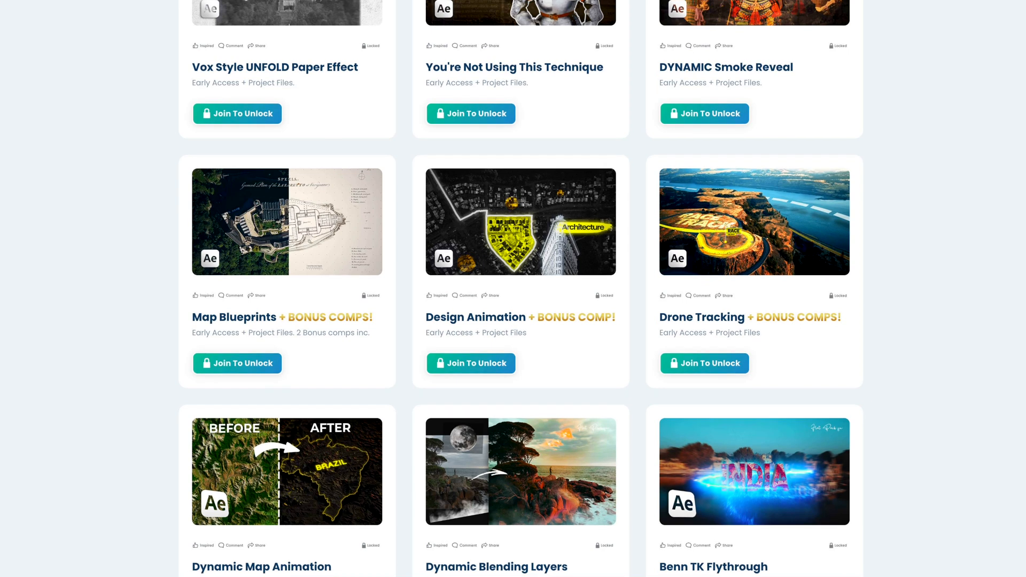
{"action": "scroll", "scroll_direction": "down", "scroll_amount": 3}
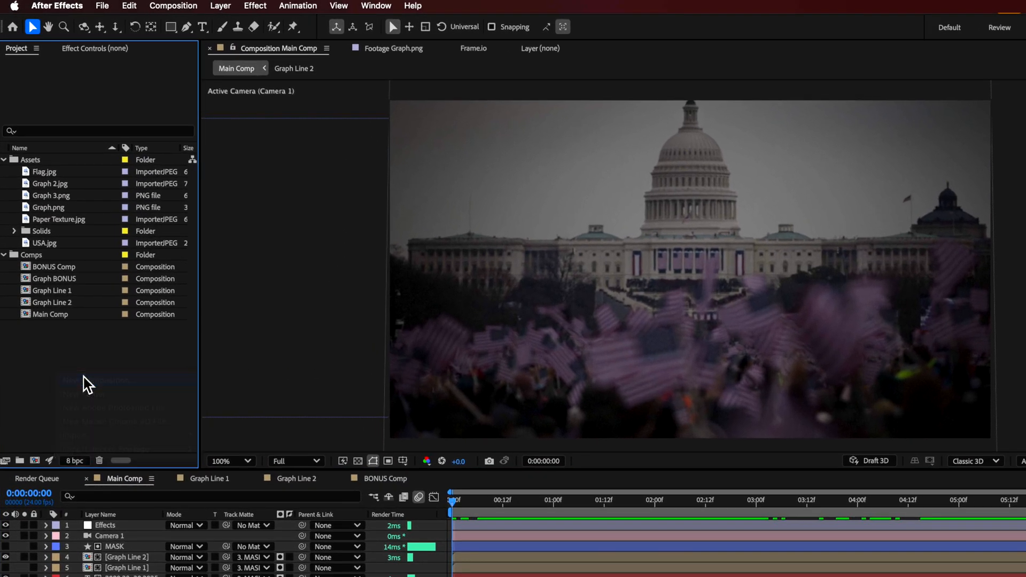
Create a 1920x1080, 24 fps composition named NEW.
{"action": "type", "text": "NEW"}
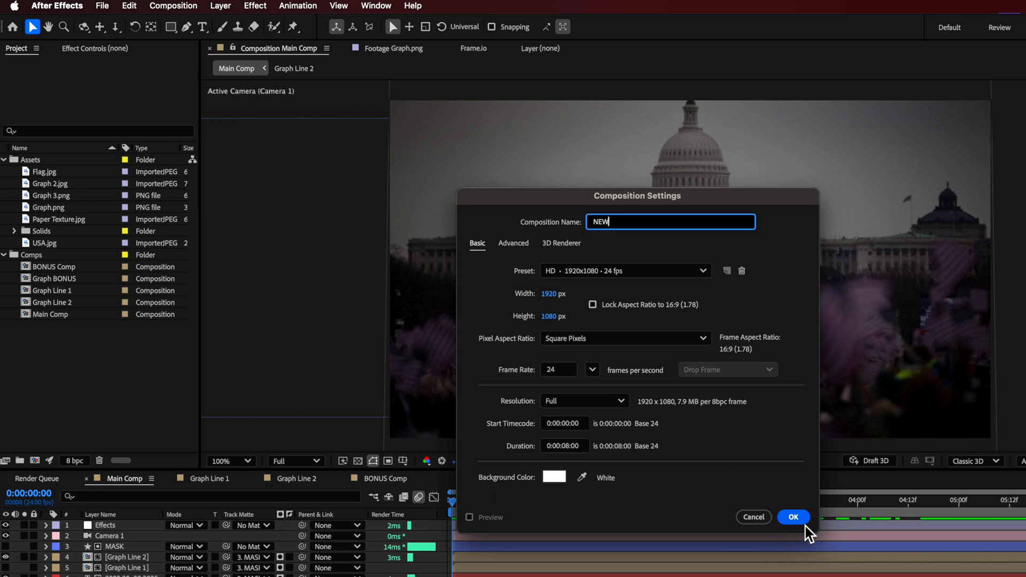
{"action": "left_click", "coordinate": [793, 517]}
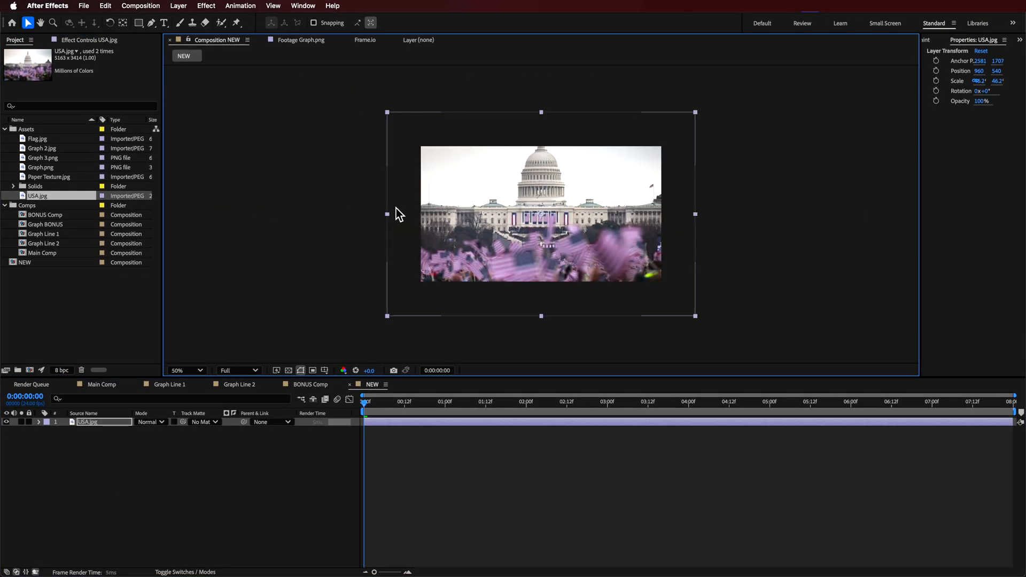
Scale USA.jpg to fill the comp and paste Hue/Saturation, Gaussian Blur, CC Vignette and Add Grain onto it.
{"action": "left_click", "coordinate": [186, 371]}
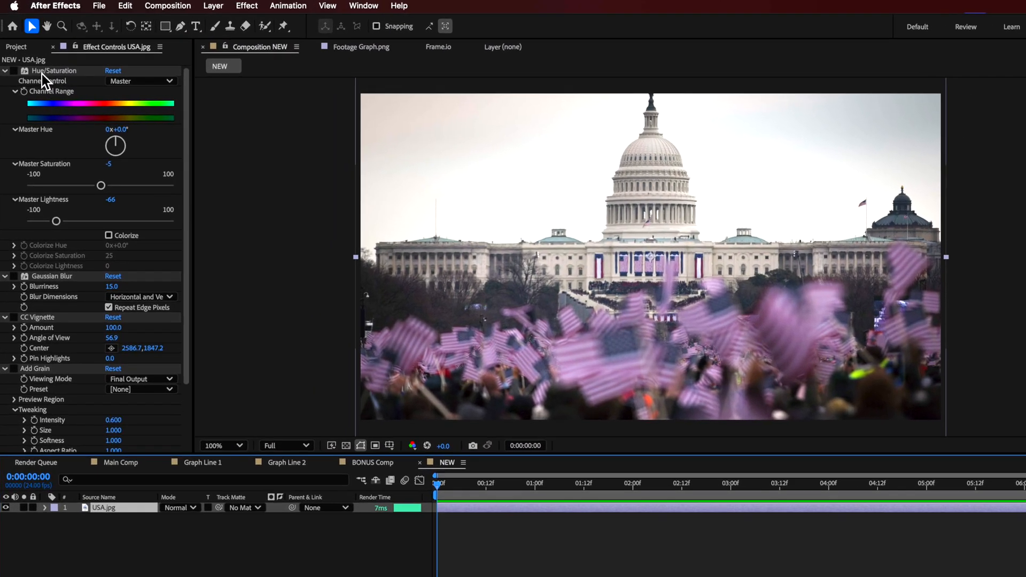
{"action": "left_click", "coordinate": [399, 7]}
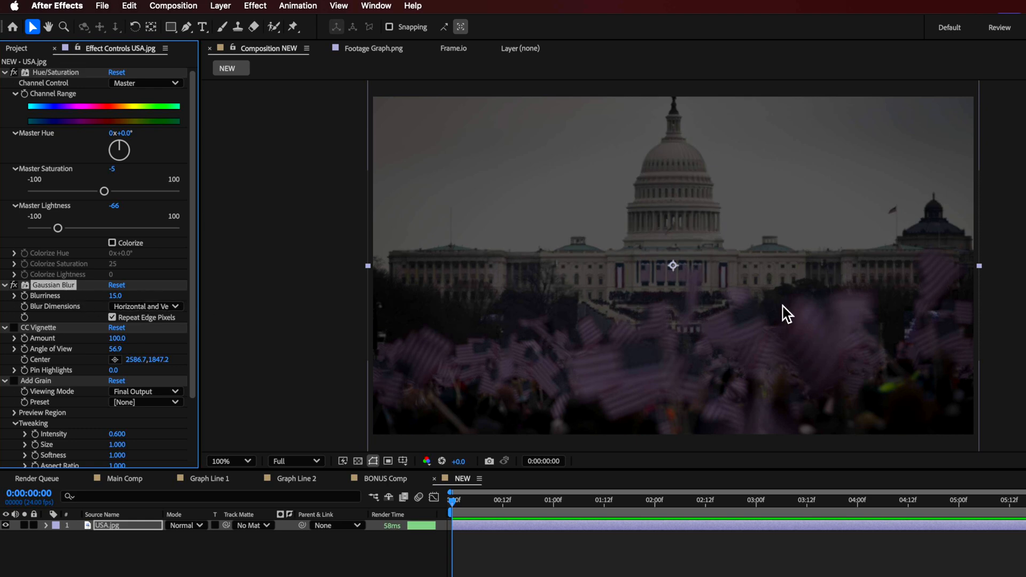
{"action": "mouse_move", "coordinate": [529, 330]}
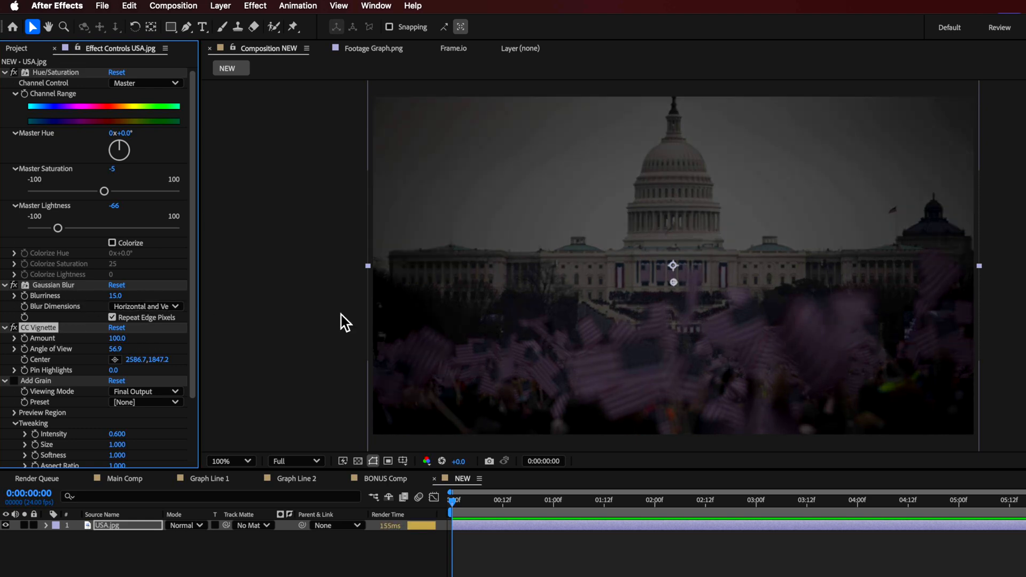
{"action": "mouse_move", "coordinate": [857, 408]}
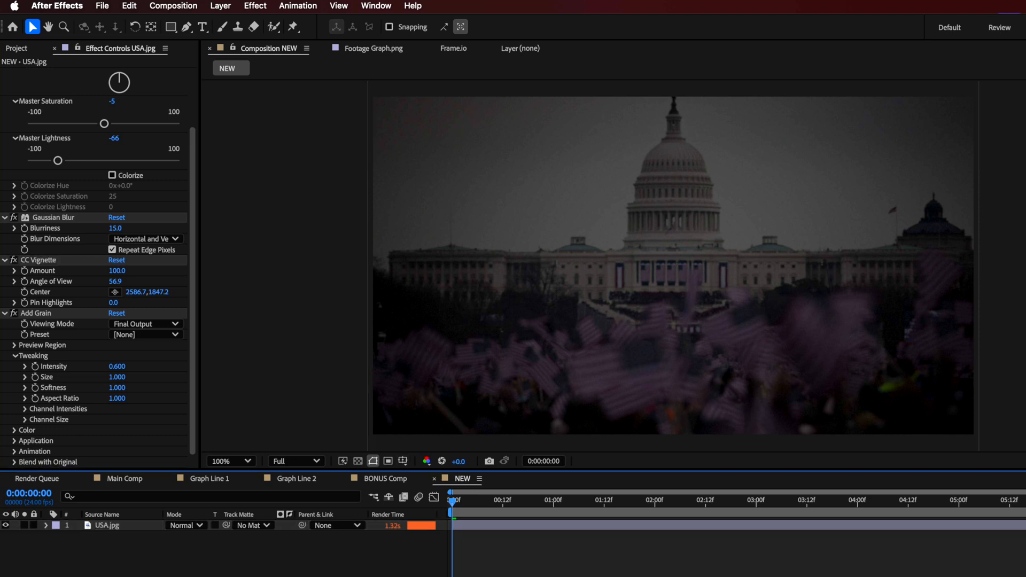
{"action": "left_click", "coordinate": [106, 526]}
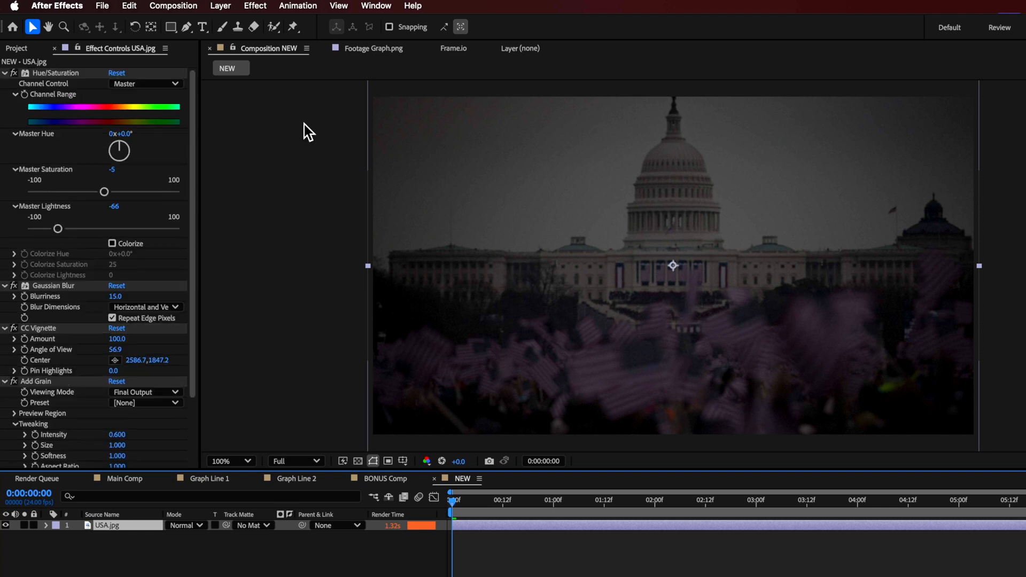
{"action": "mouse_move", "coordinate": [594, 388]}
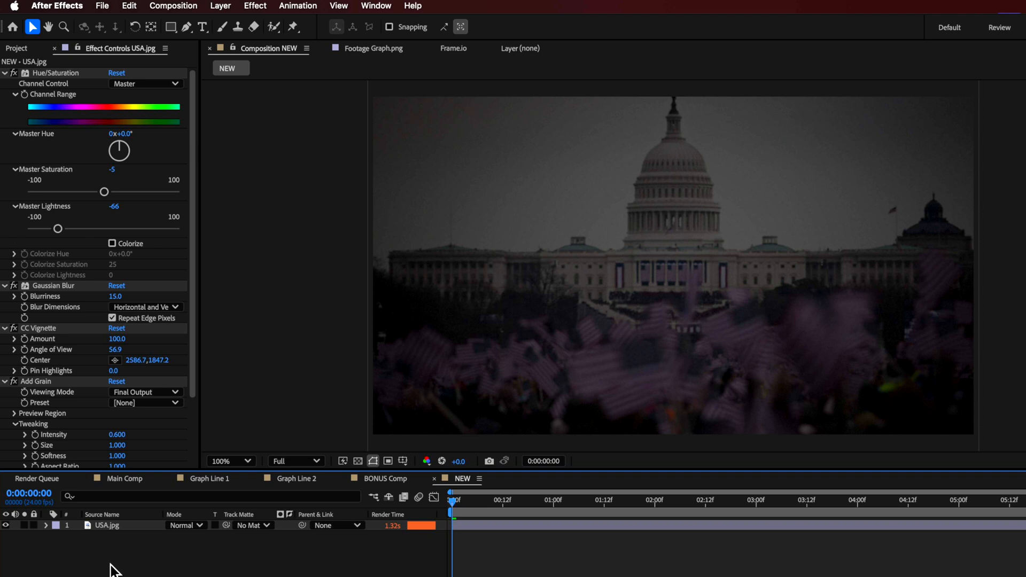
Create the GRAPH NEW composition and show the transparency grid behind the graph.
{"action": "left_click", "coordinate": [16, 48]}
{"action": "type", "text": "GRAPH NEW"}
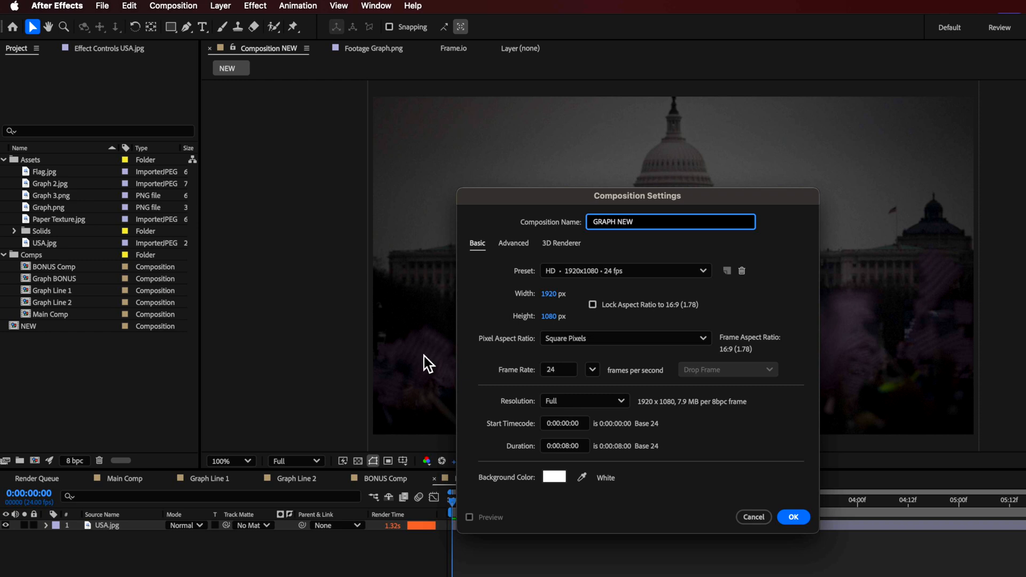
{"action": "left_click", "coordinate": [792, 517]}
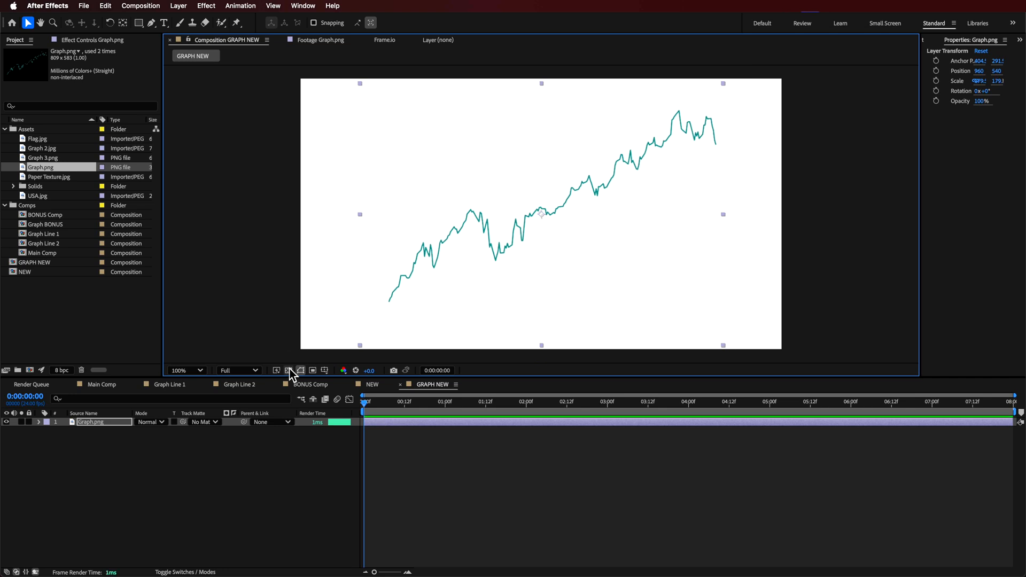
{"action": "left_click", "coordinate": [288, 371]}
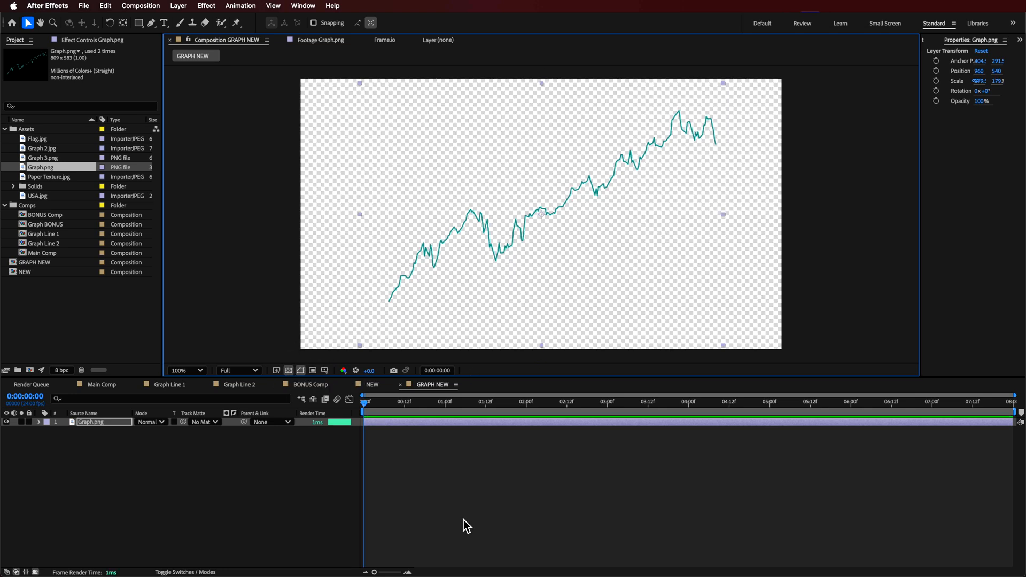
{"action": "mouse_move", "coordinate": [705, 107]}
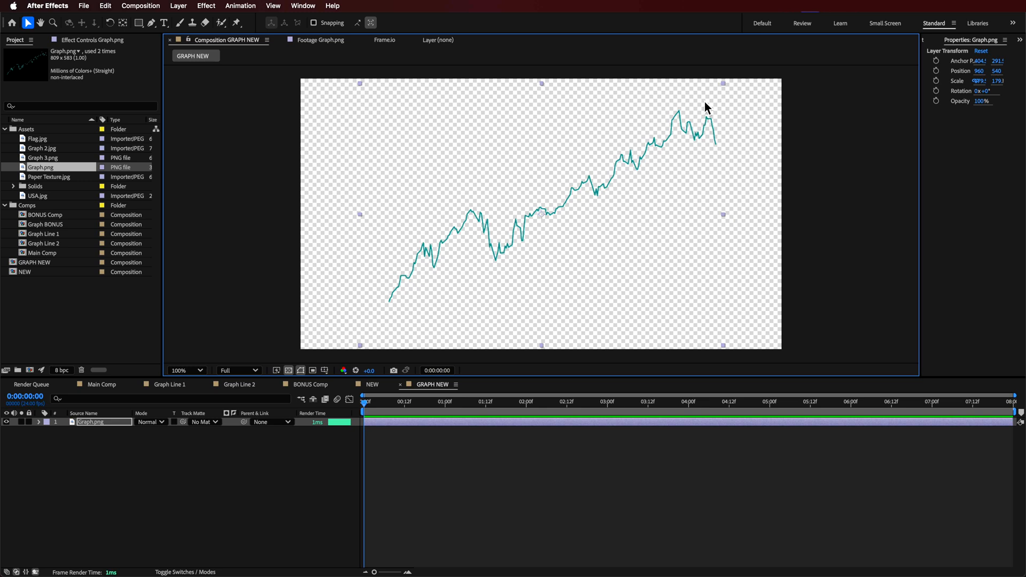
{"action": "mouse_move", "coordinate": [424, 299]}
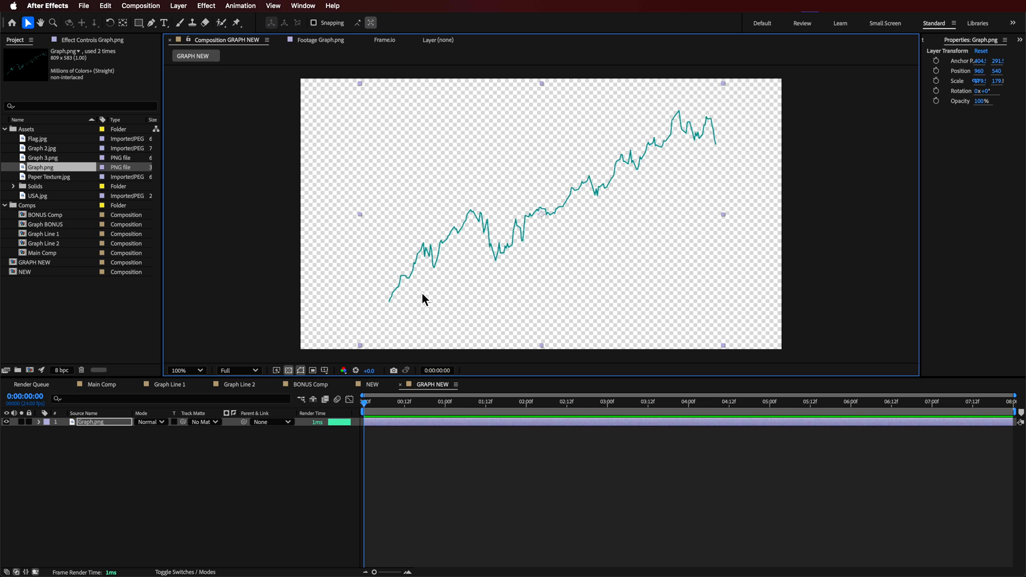
{"action": "mouse_move", "coordinate": [371, 149]}
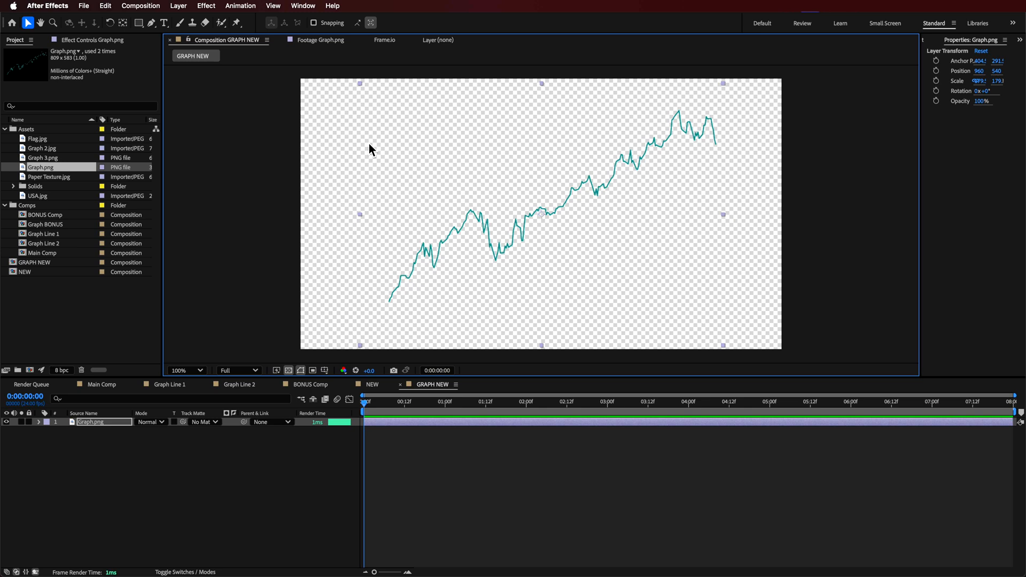
{"action": "mouse_move", "coordinate": [435, 259]}
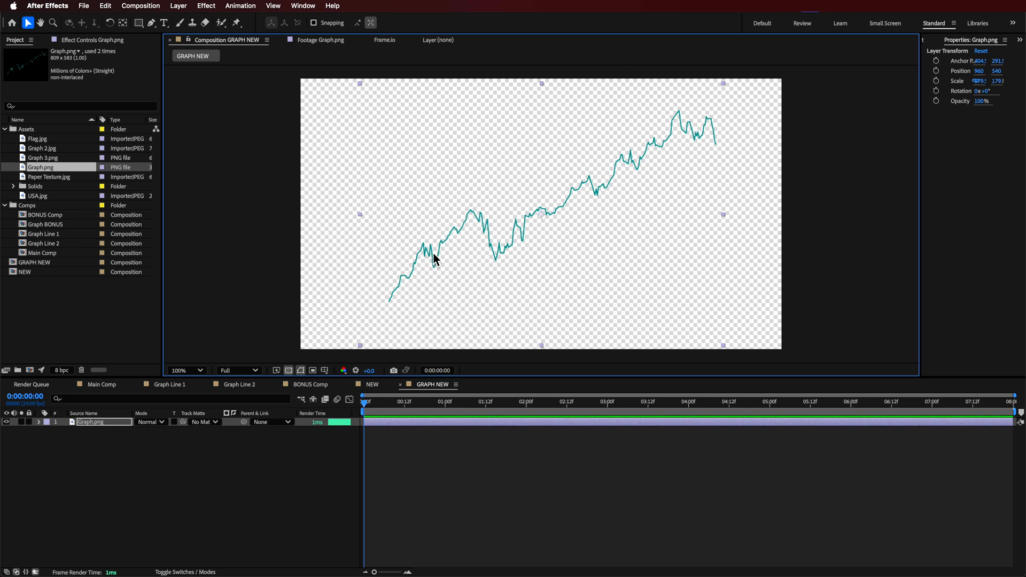
Add Graph.png to GRAPH NEW and reopen the NEW comp.
{"action": "double_click", "coordinate": [92, 421]}
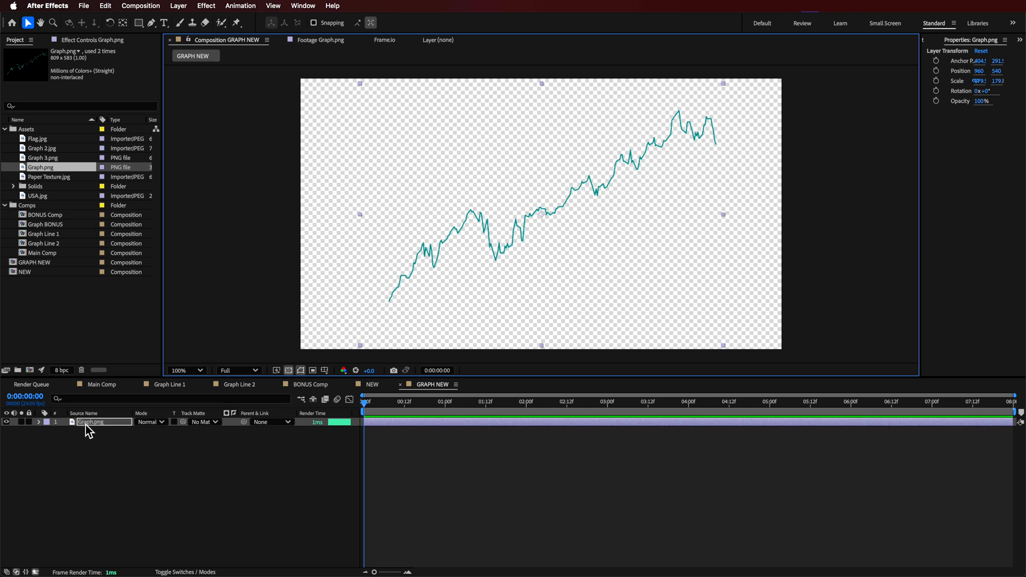
{"action": "left_click", "coordinate": [150, 22]}
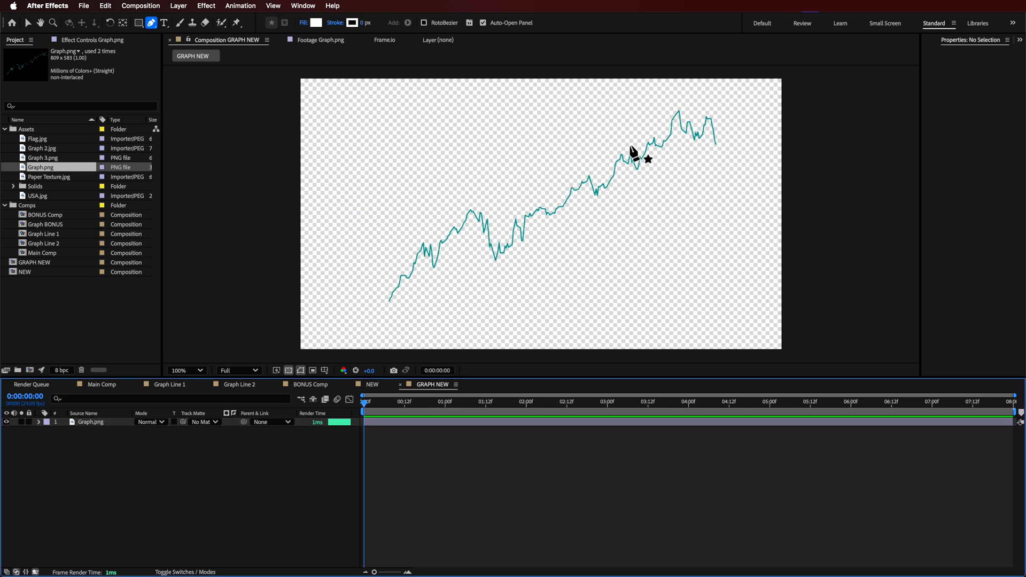
{"action": "mouse_move", "coordinate": [114, 437]}
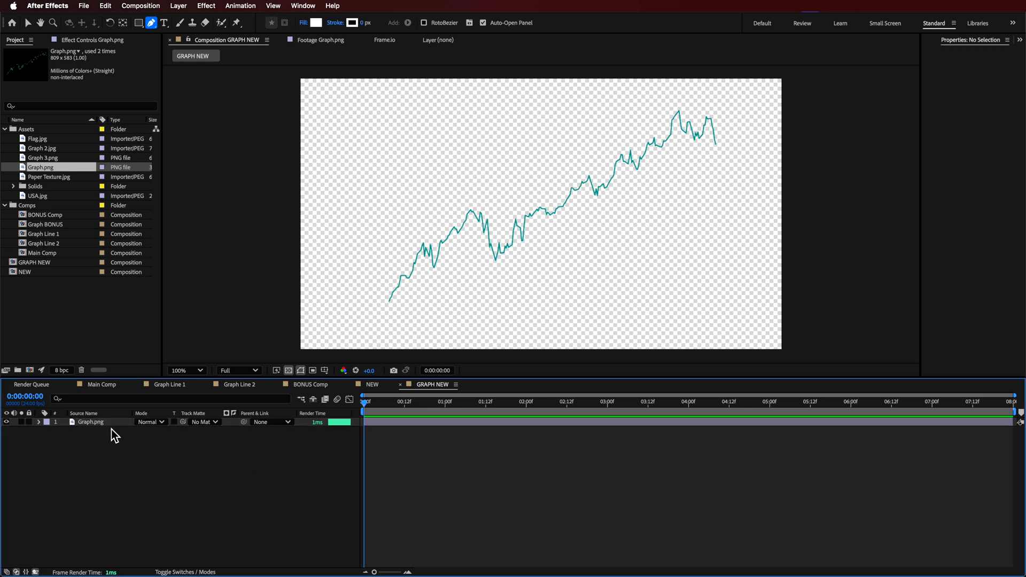
{"action": "left_click", "coordinate": [372, 384]}
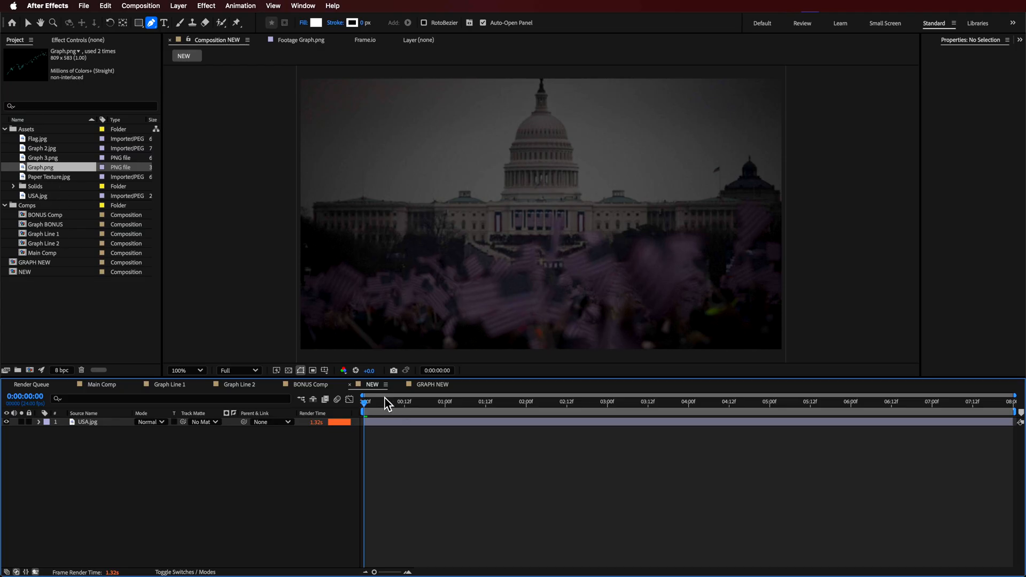
Place GRAPH NEW over the Capitol photo with Fill colour FFFF00 and a Glow effect.
{"action": "left_click", "coordinate": [36, 263]}
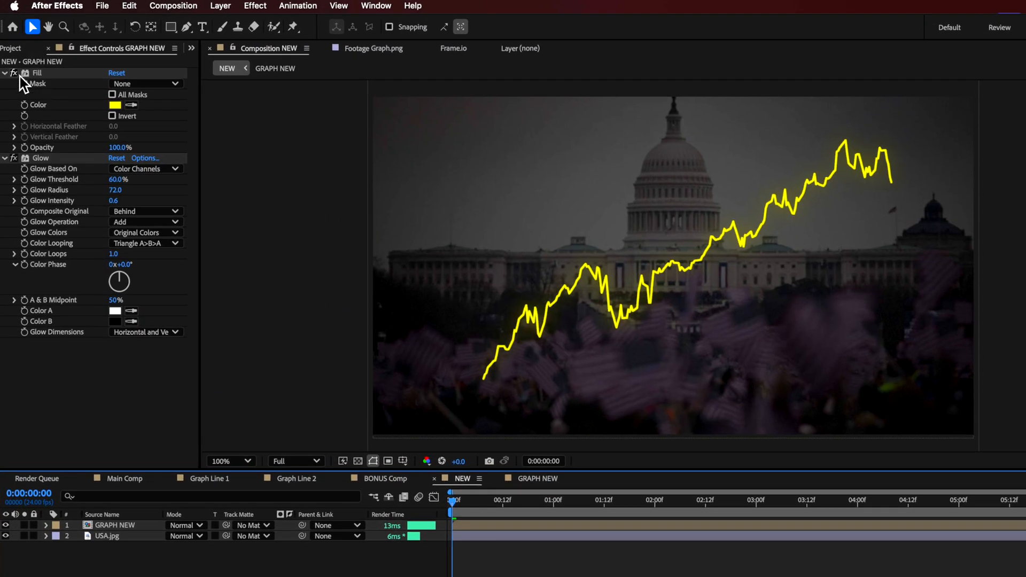
{"action": "left_click", "coordinate": [116, 104]}
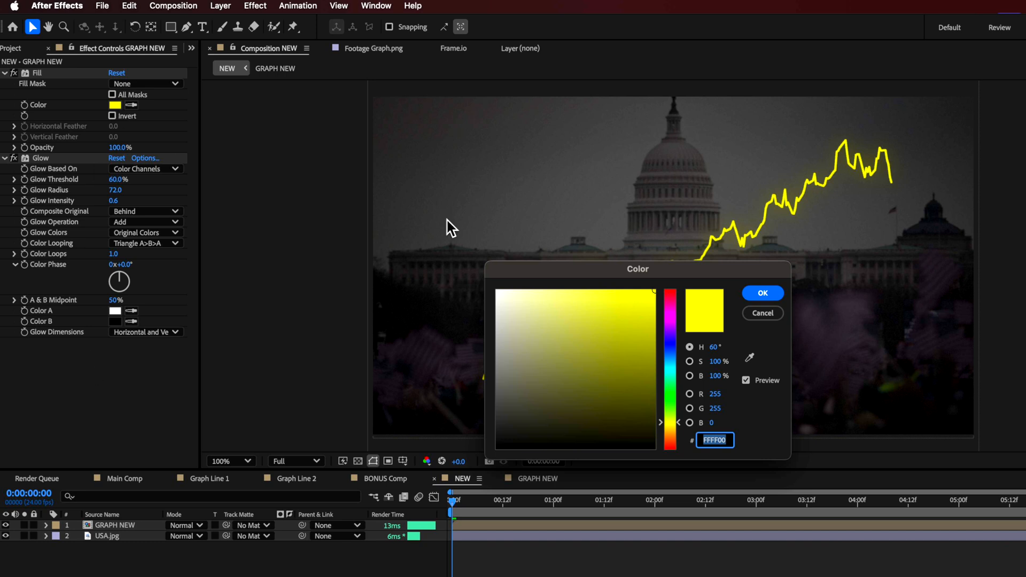
{"action": "left_click", "coordinate": [762, 293]}
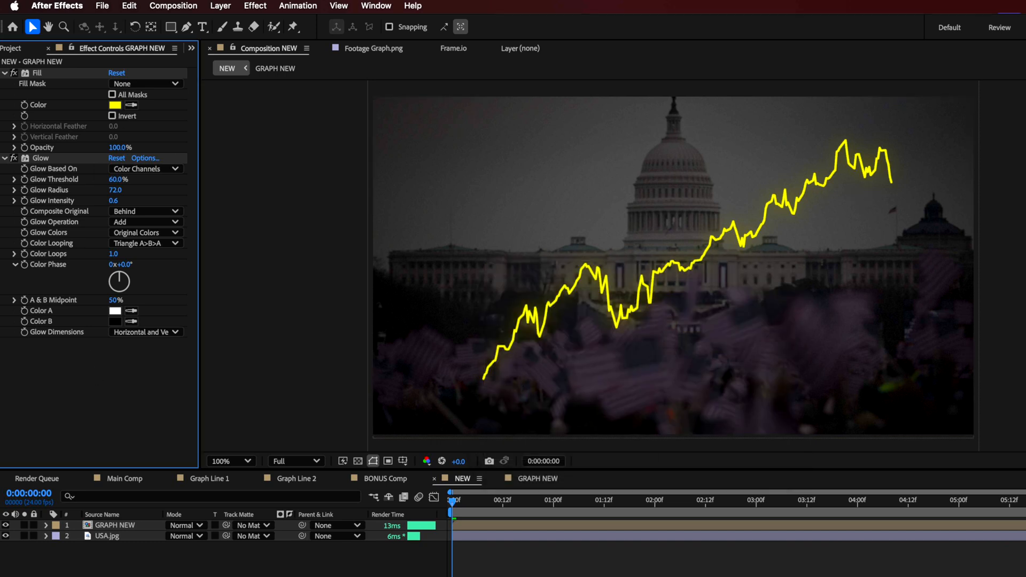
{"action": "mouse_move", "coordinate": [453, 514]}
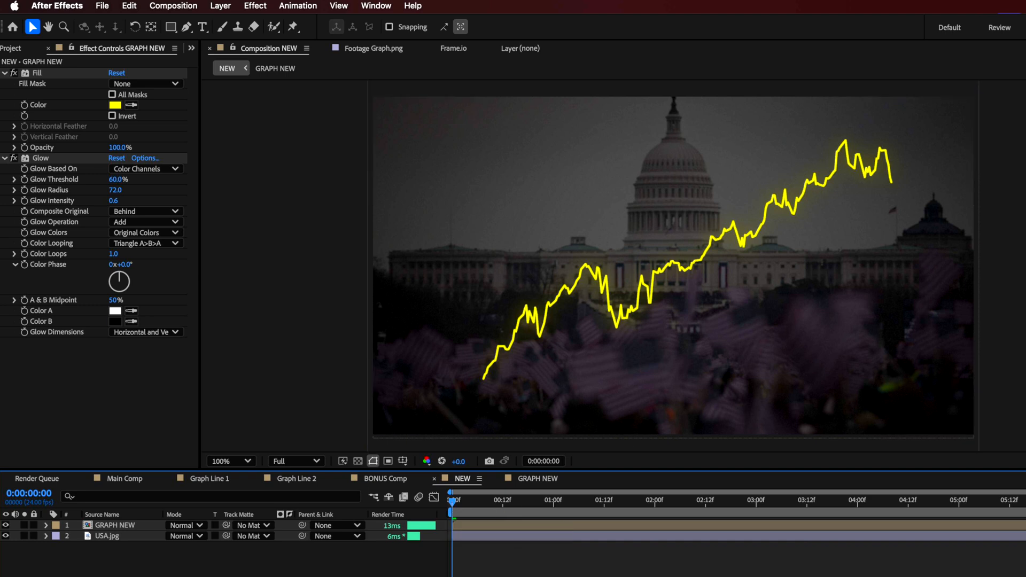
{"action": "mouse_move", "coordinate": [274, 566]}
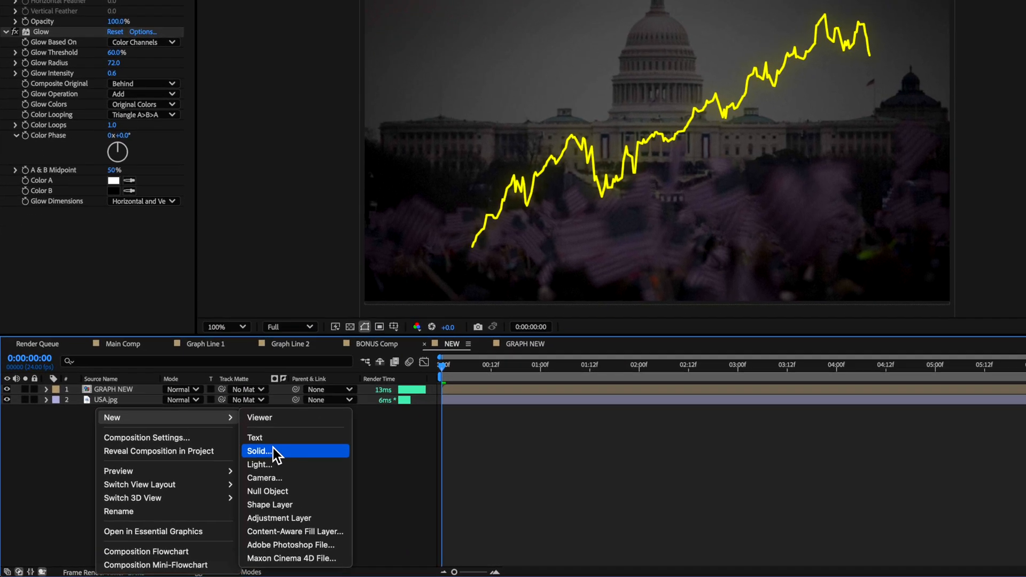
Create a solid named MASK and set it as GRAPH NEW's track matte.
{"action": "left_click", "coordinate": [258, 451]}
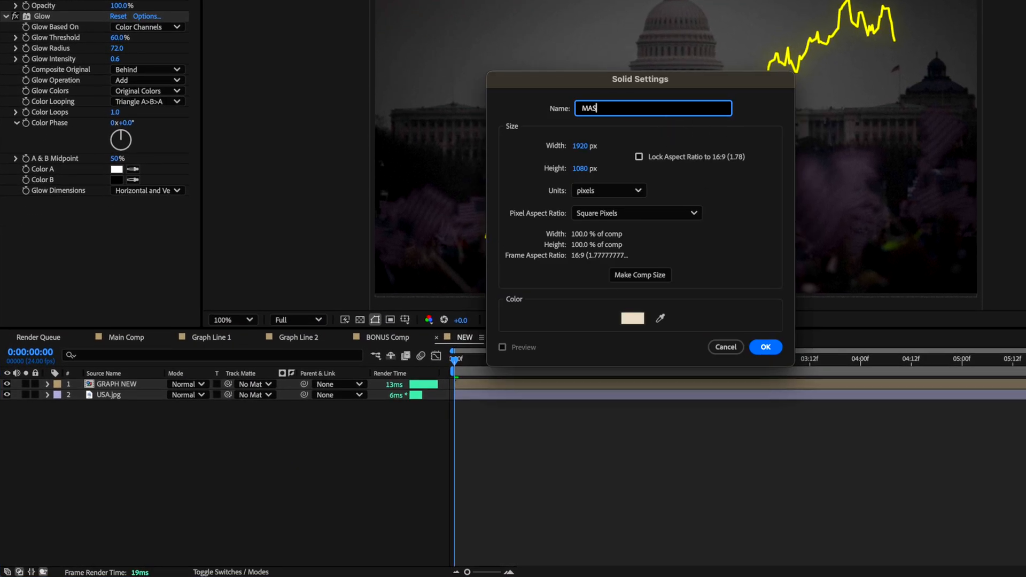
{"action": "left_click", "coordinate": [764, 347]}
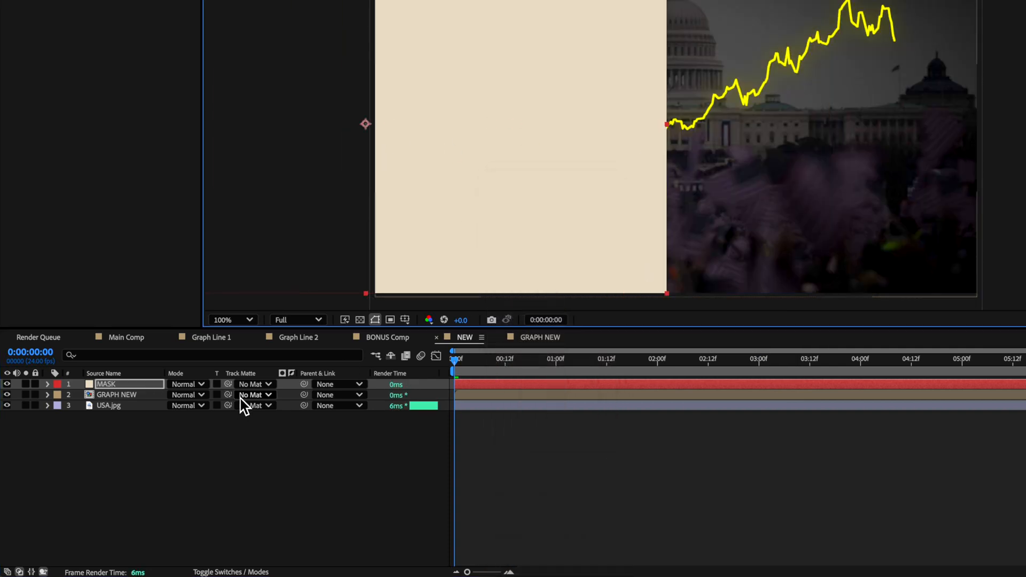
{"action": "left_click", "coordinate": [254, 395]}
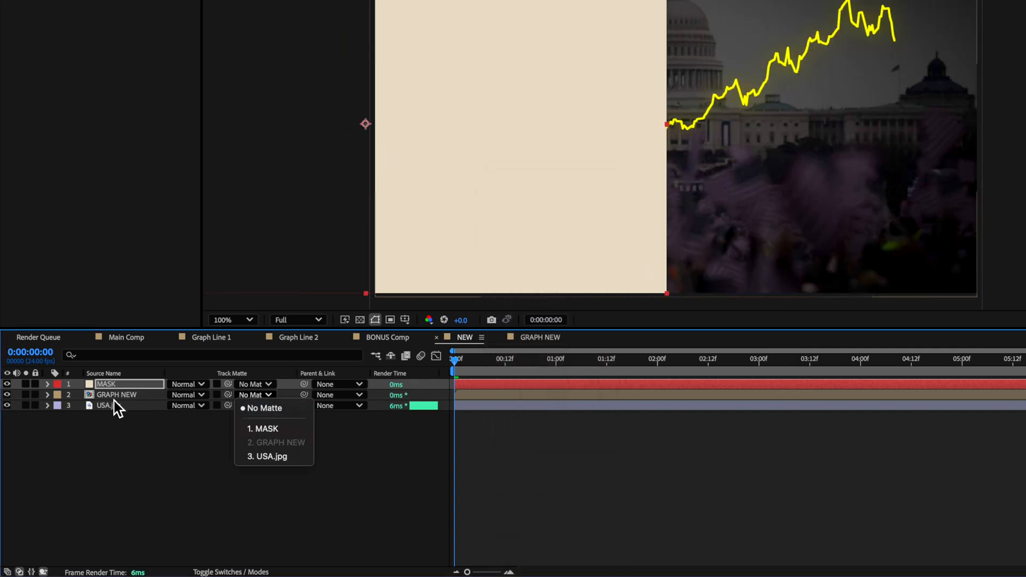
{"action": "left_click", "coordinate": [264, 407]}
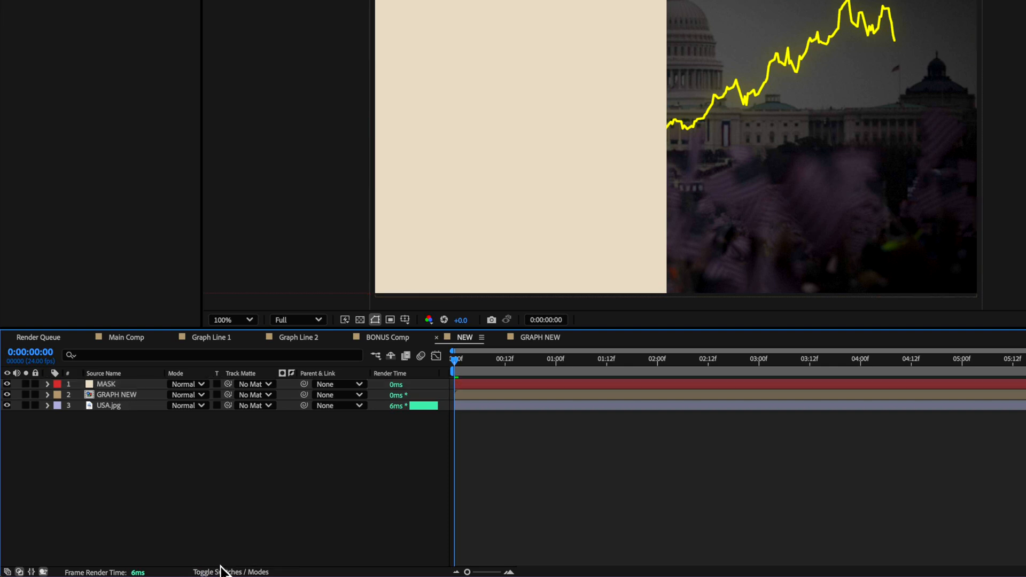
{"action": "left_click", "coordinate": [254, 394]}
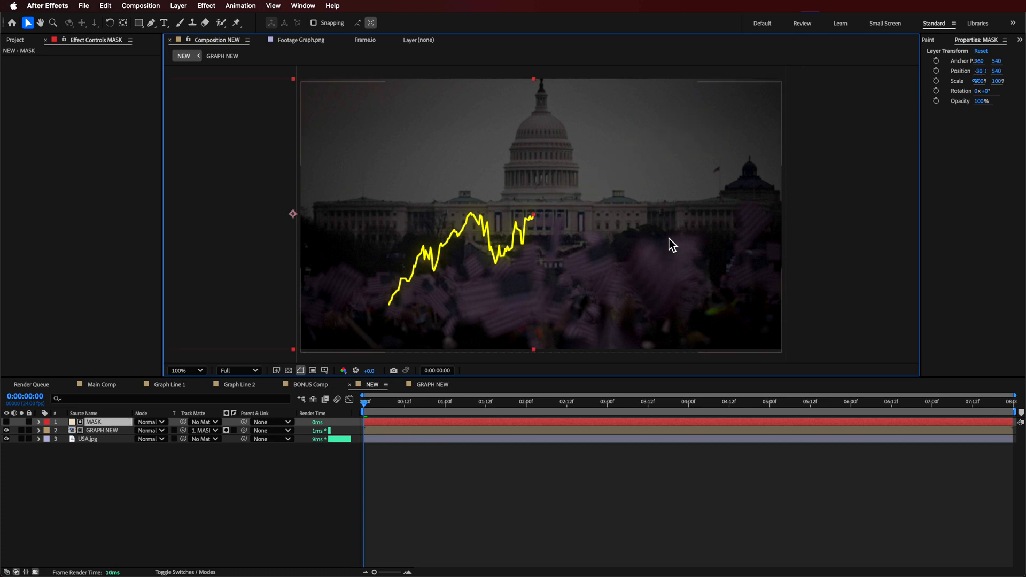
{"action": "mouse_move", "coordinate": [375, 437]}
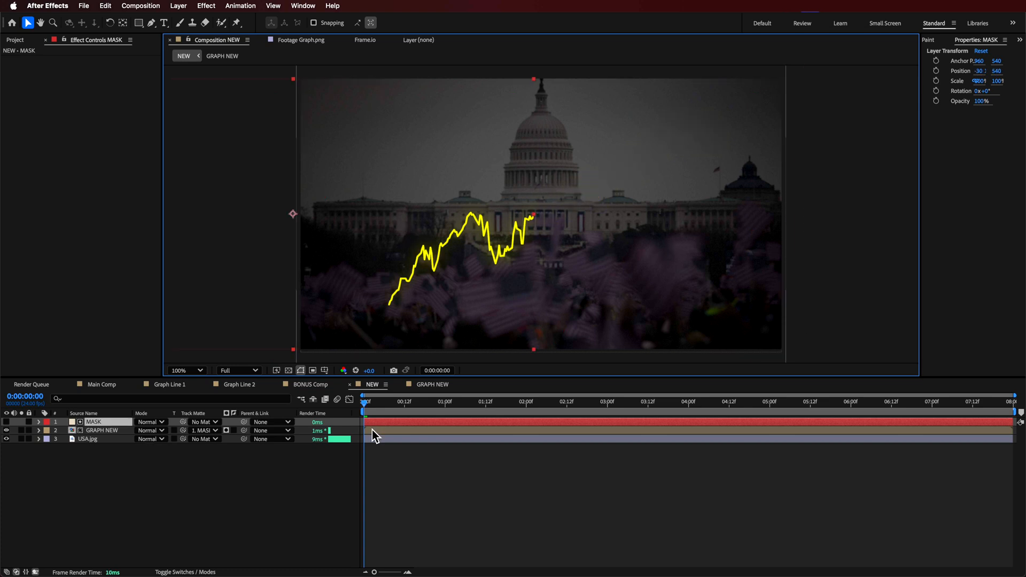
Adjust the MASK solid's position so almost none of the yellow graph shows.
{"action": "left_click", "coordinate": [432, 384]}
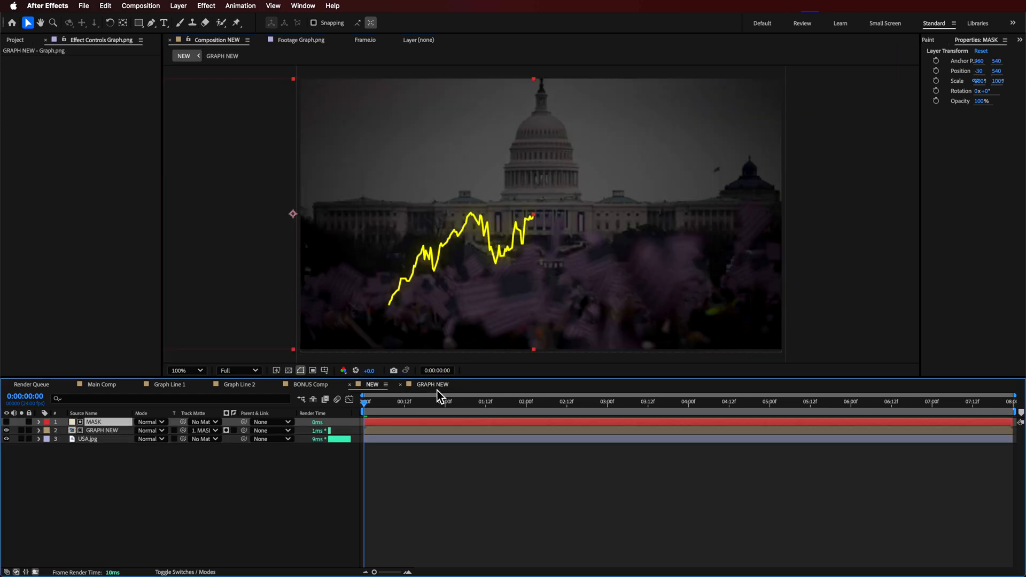
{"action": "left_click", "coordinate": [203, 440]}
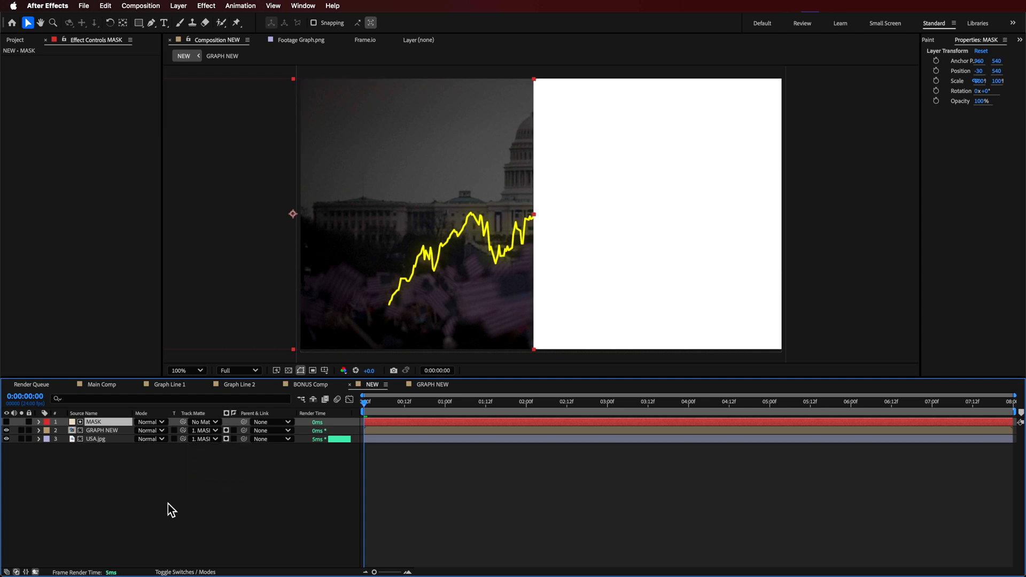
{"action": "left_click", "coordinate": [203, 440]}
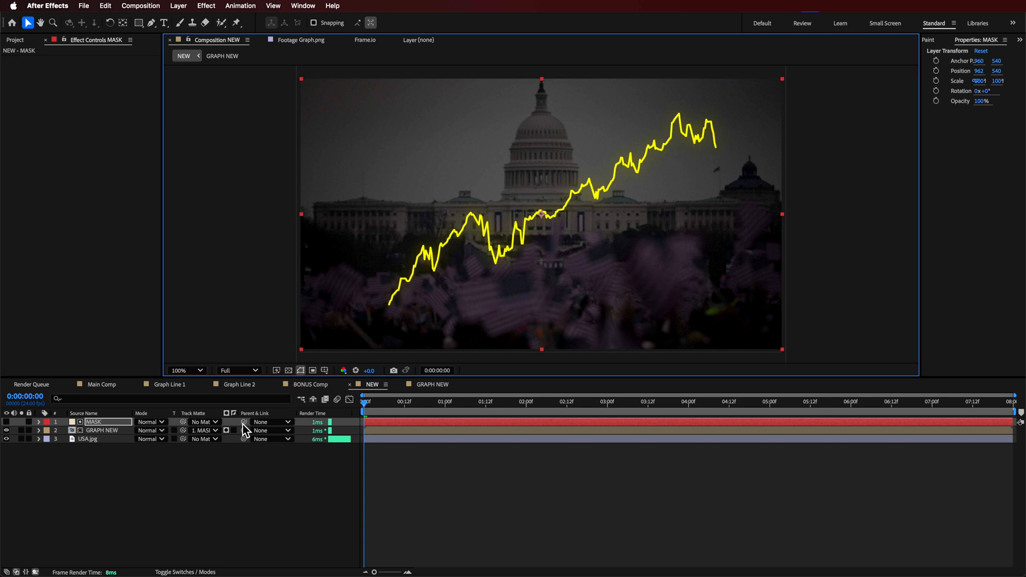
{"action": "left_click", "coordinate": [234, 431]}
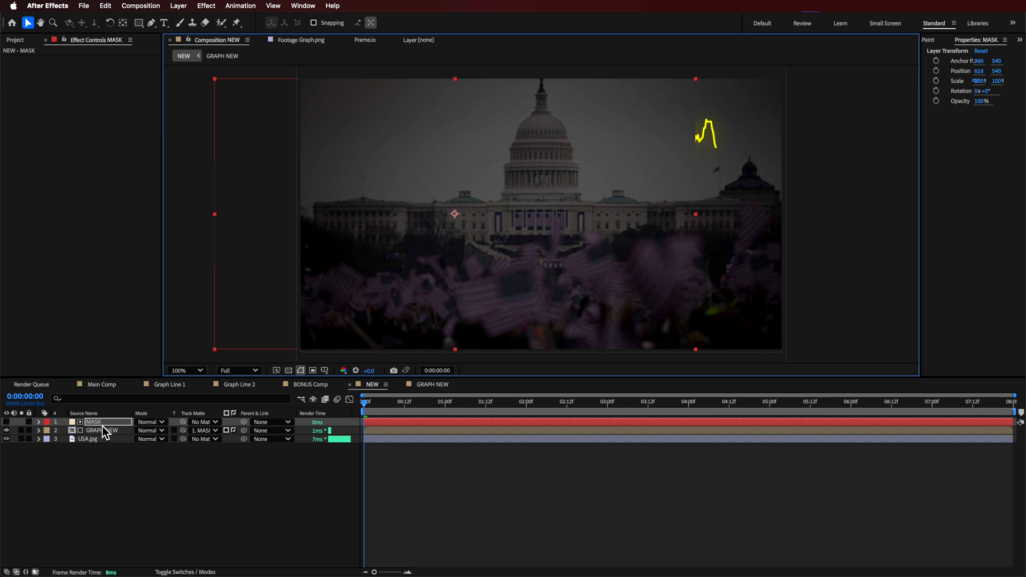
{"action": "mouse_move", "coordinate": [128, 430]}
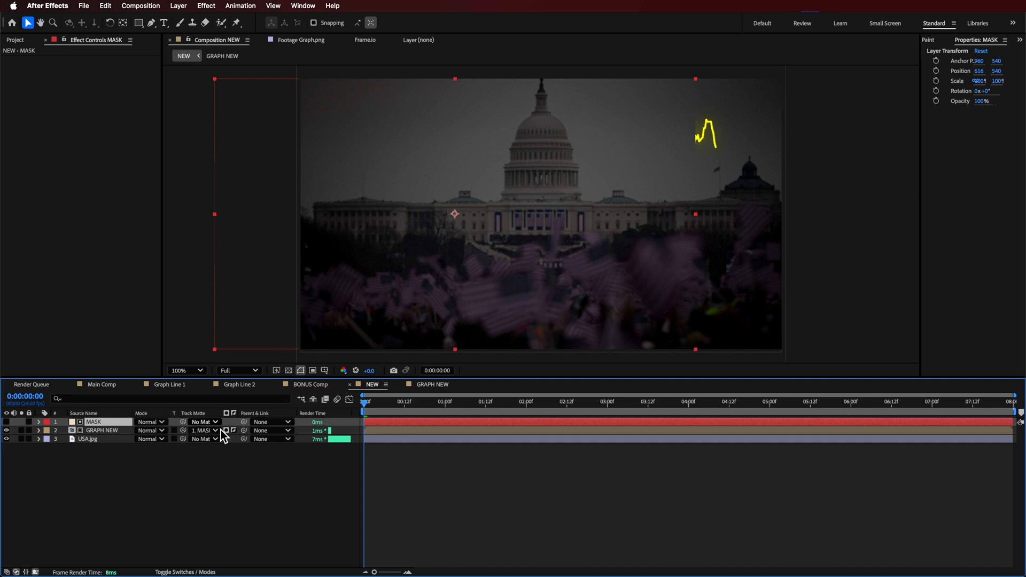
Invert GRAPH NEW's matte so the whole yellow line shows again.
{"action": "left_click", "coordinate": [227, 431]}
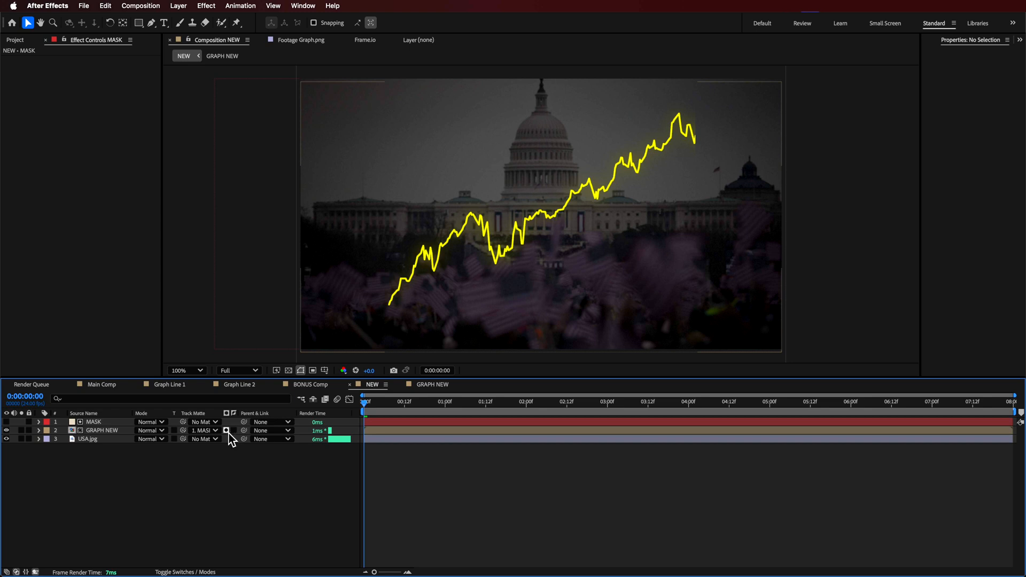
{"action": "left_click", "coordinate": [226, 430]}
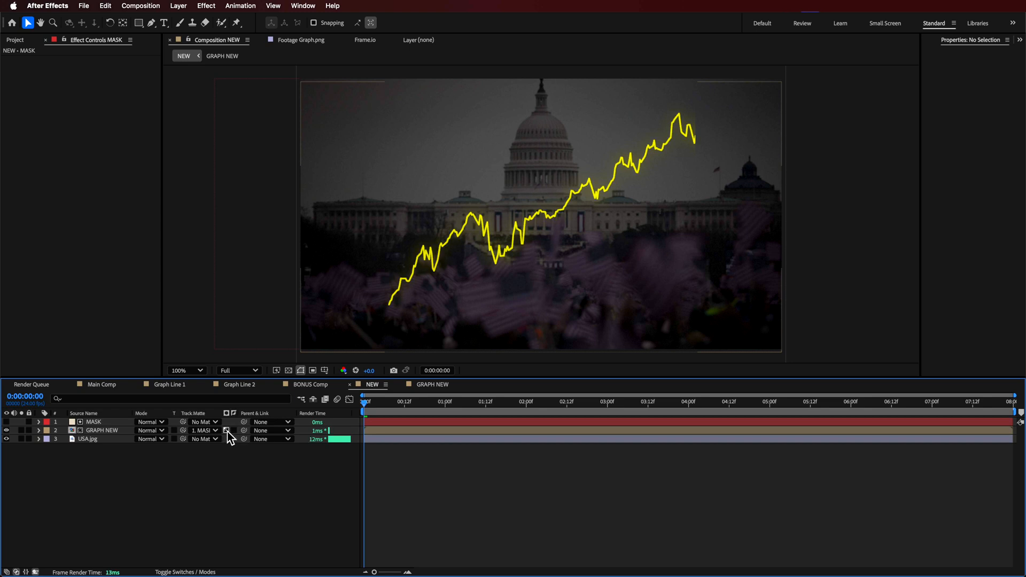
{"action": "mouse_move", "coordinate": [226, 431]}
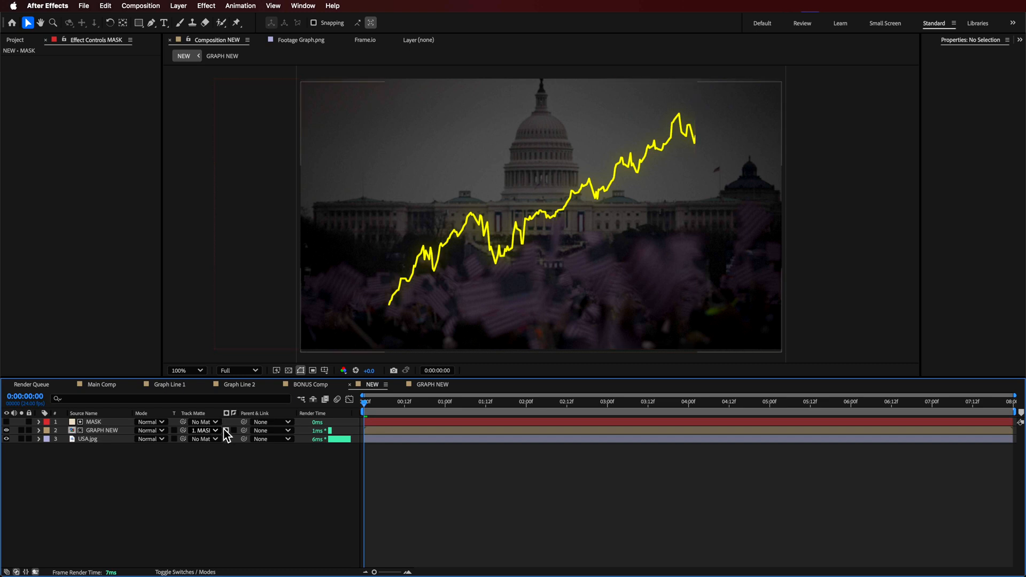
{"action": "mouse_move", "coordinate": [226, 431]}
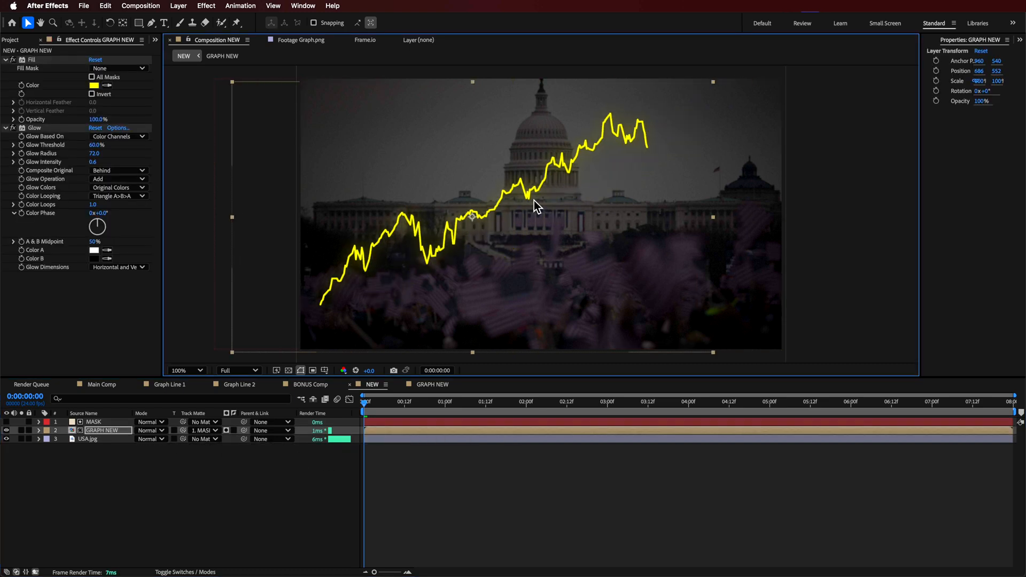
Undo the graph move and start adding a new layer from the timeline menu.
{"action": "left_click", "coordinate": [94, 421]}
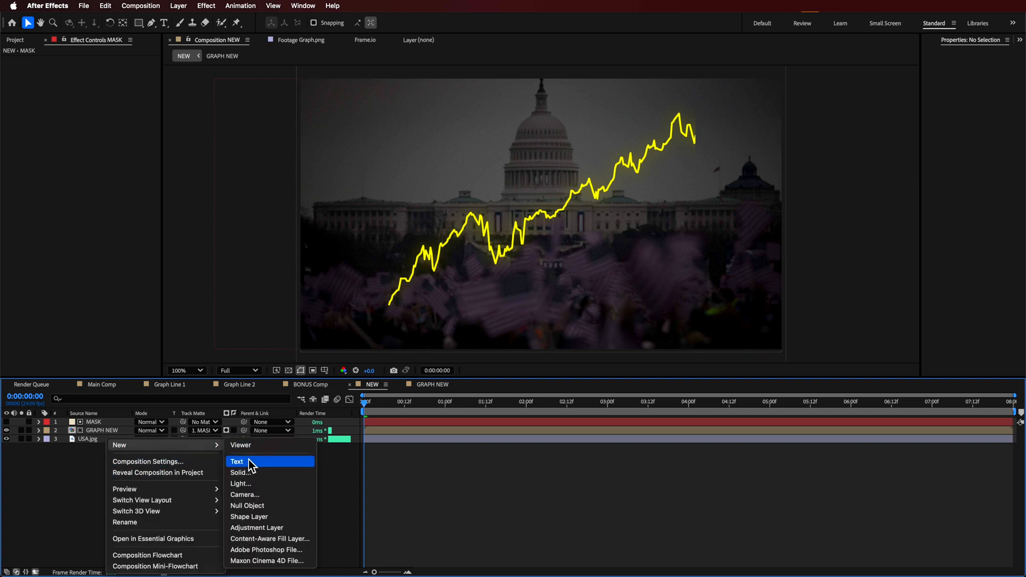
Add Camera 1 to the comp and set MASK's Position X to -884 at frame 0.
{"action": "left_click", "coordinate": [245, 494]}
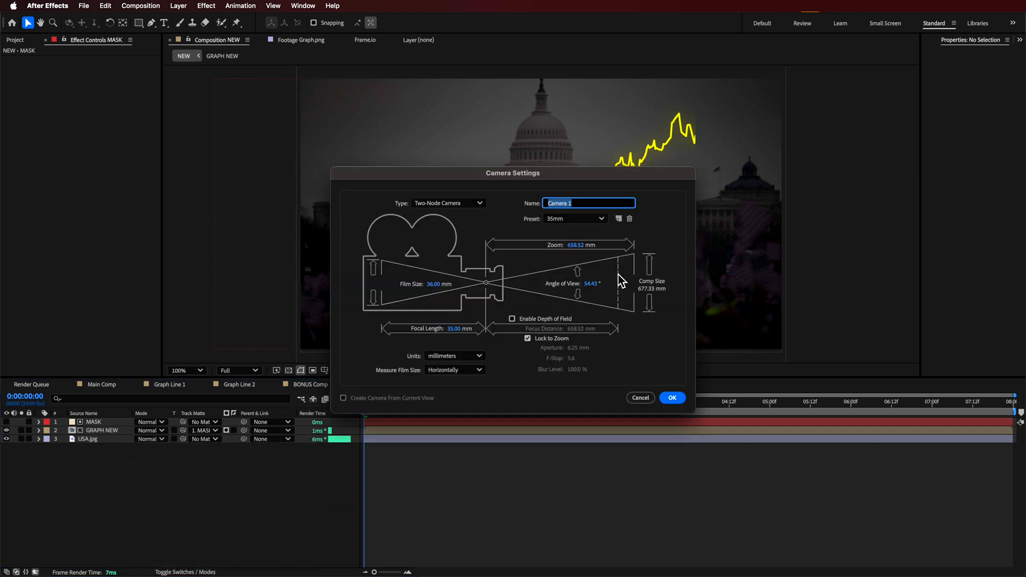
{"action": "left_click", "coordinate": [672, 397]}
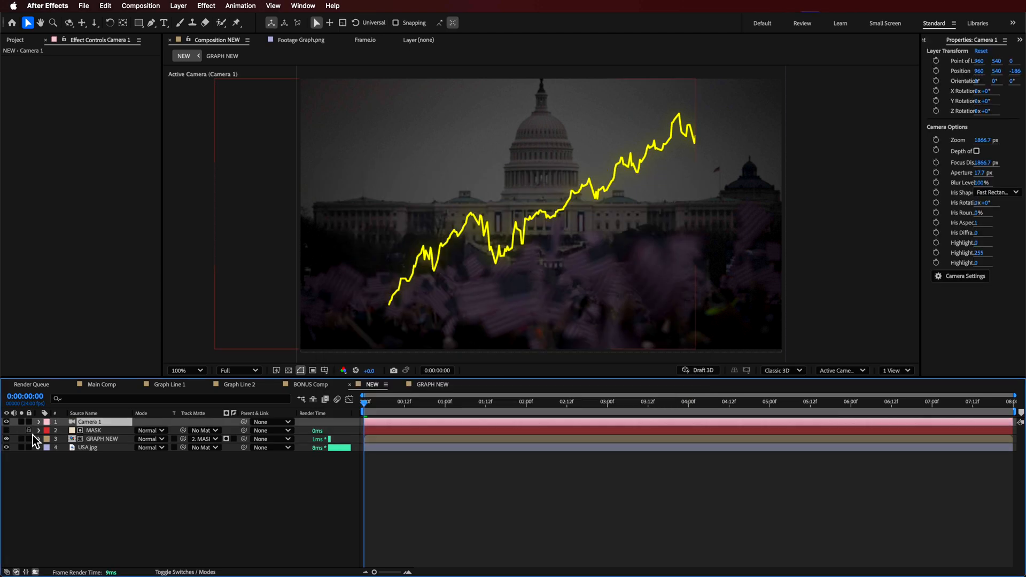
{"action": "left_click", "coordinate": [93, 430]}
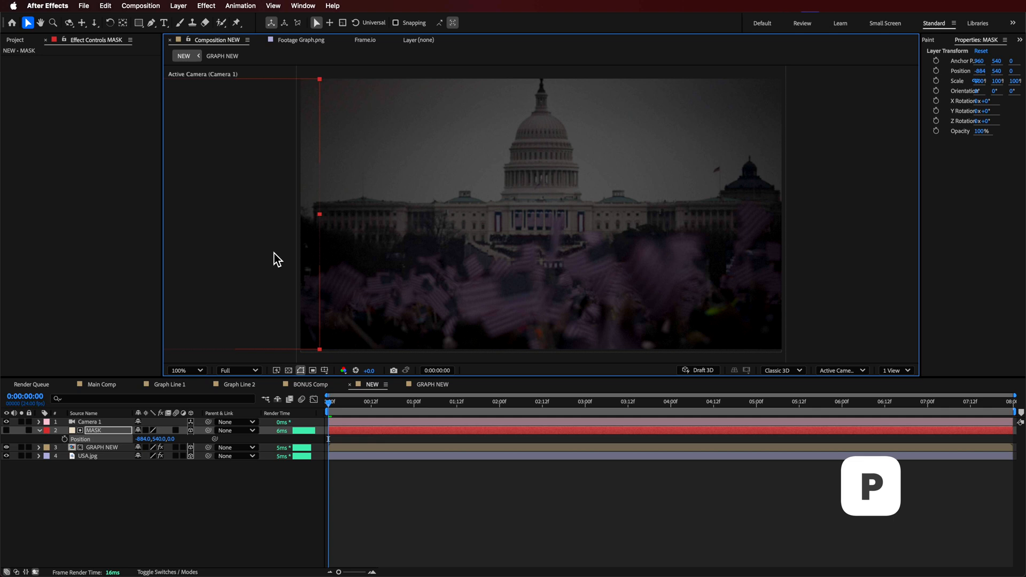
Keyframe MASK from X -884 to 942 by 2:04 with Easy Ease, then preview the reveal.
{"action": "left_click", "coordinate": [511, 401]}
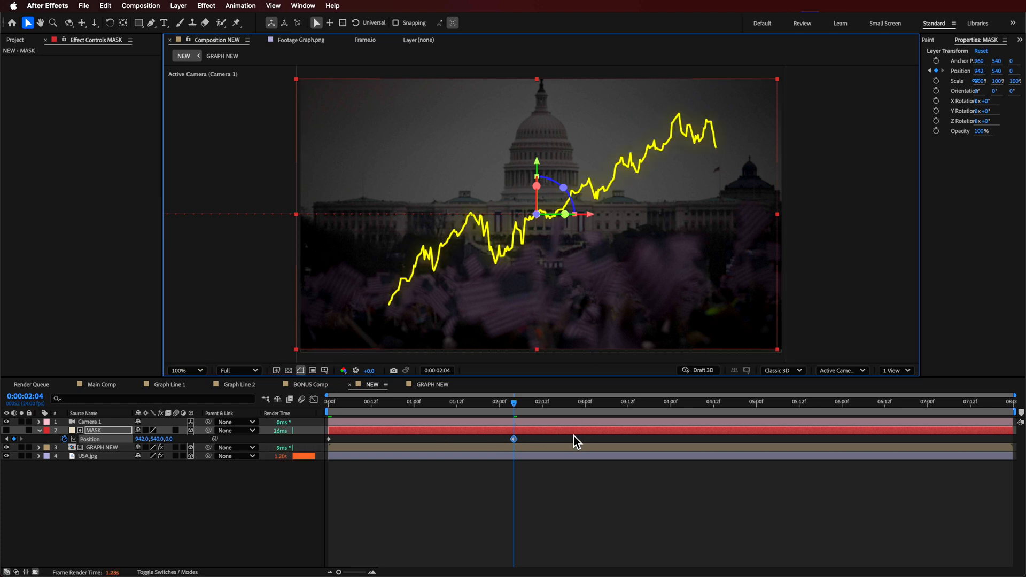
{"action": "right_click", "coordinate": [515, 439]}
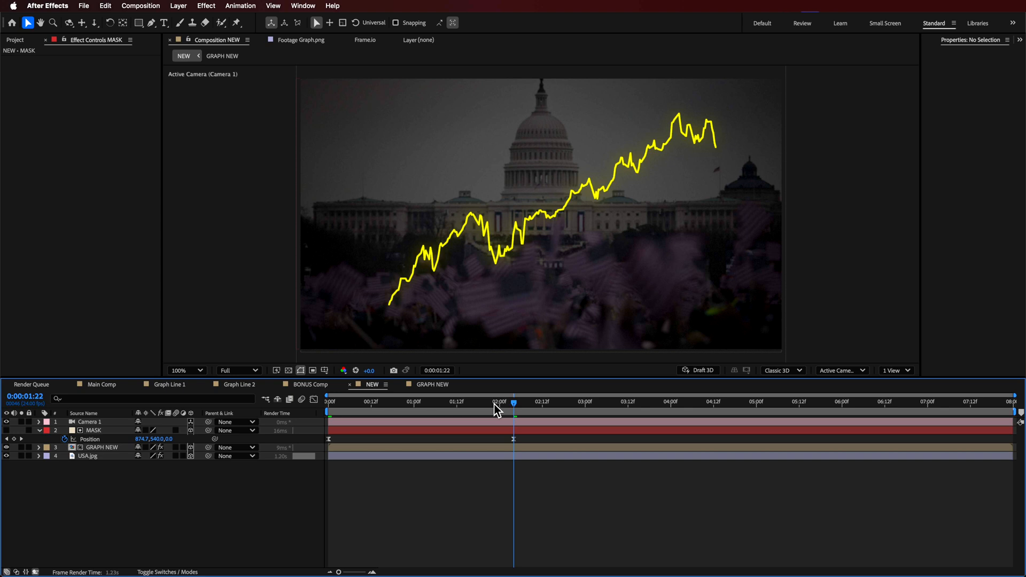
{"action": "left_click_drag", "start_coordinate": [516, 401], "coordinate": [421, 401]}
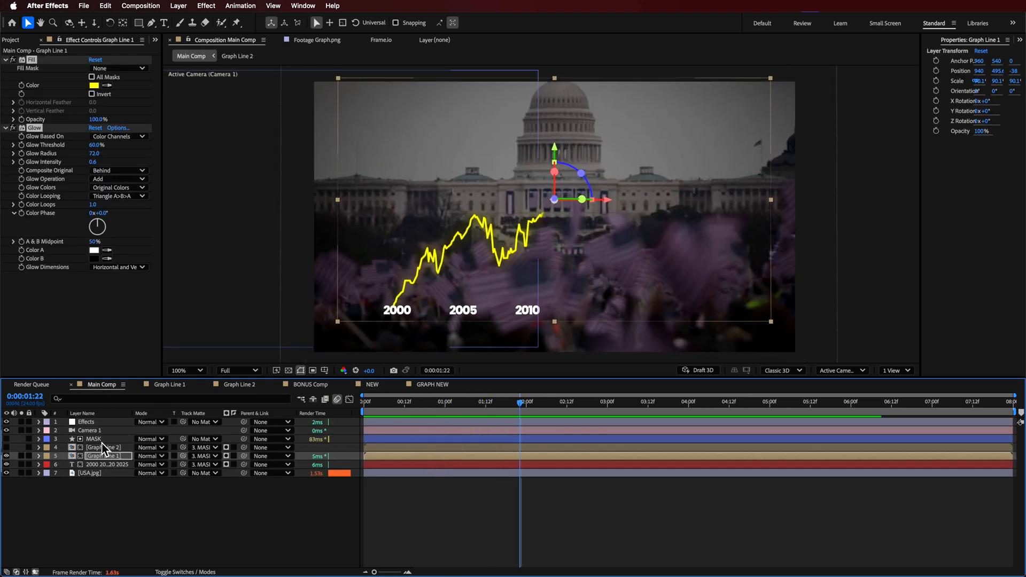
Add white text labels 1940 and 1950 beneath the start of the graph in NEW.
{"action": "left_click", "coordinate": [107, 464]}
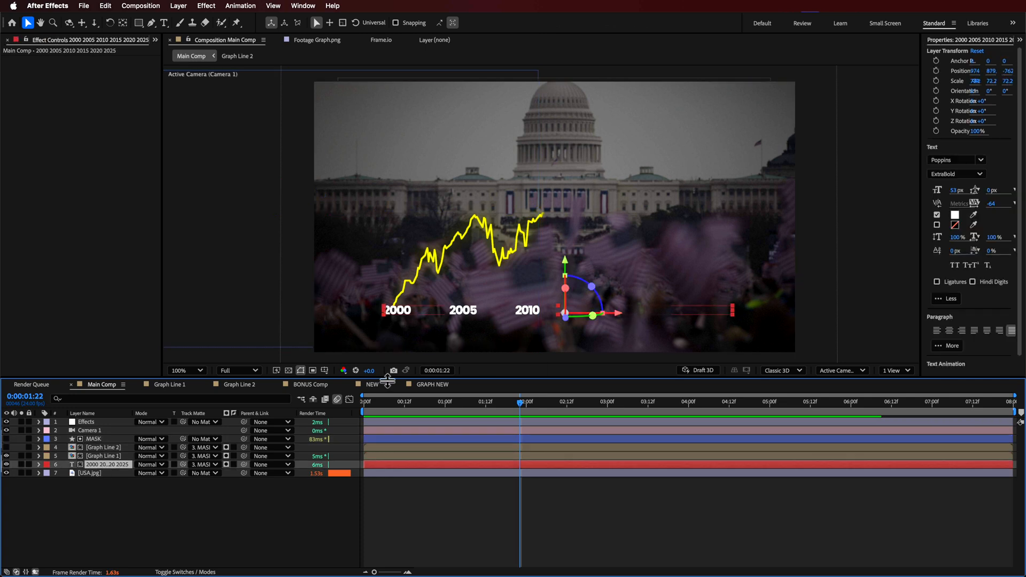
{"action": "left_click", "coordinate": [372, 383]}
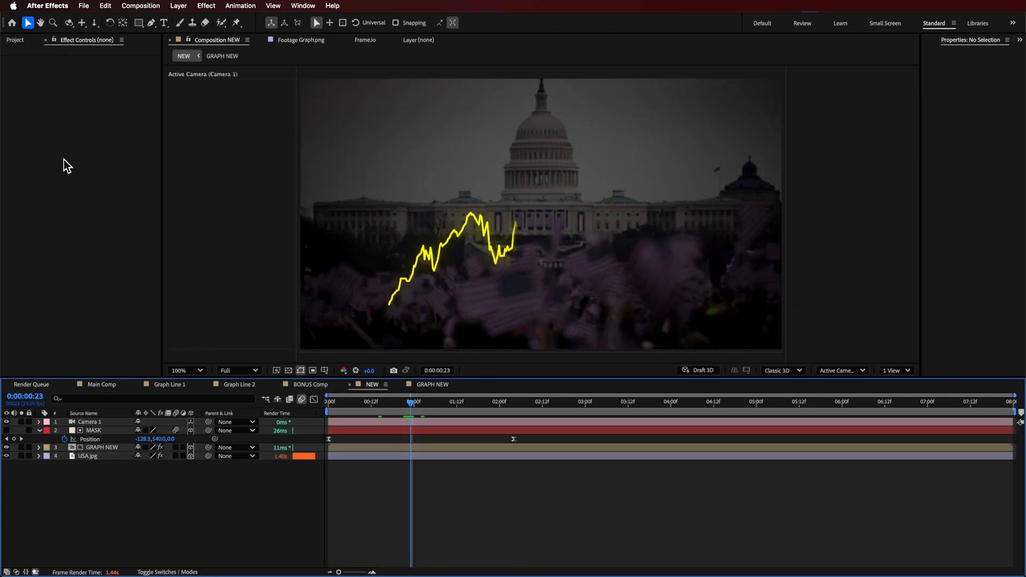
{"action": "left_click", "coordinate": [165, 22]}
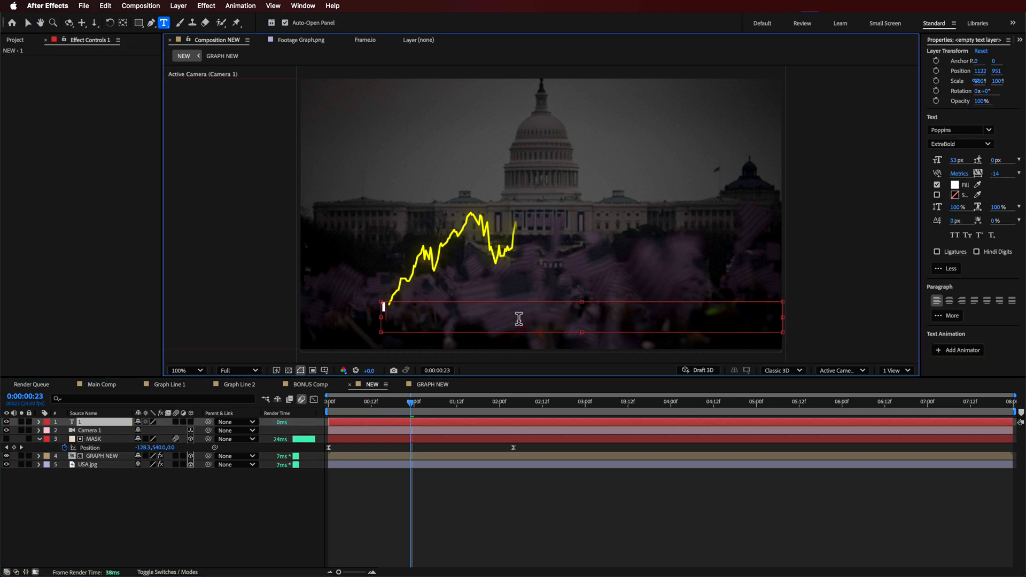
{"action": "type", "text": "1940"}
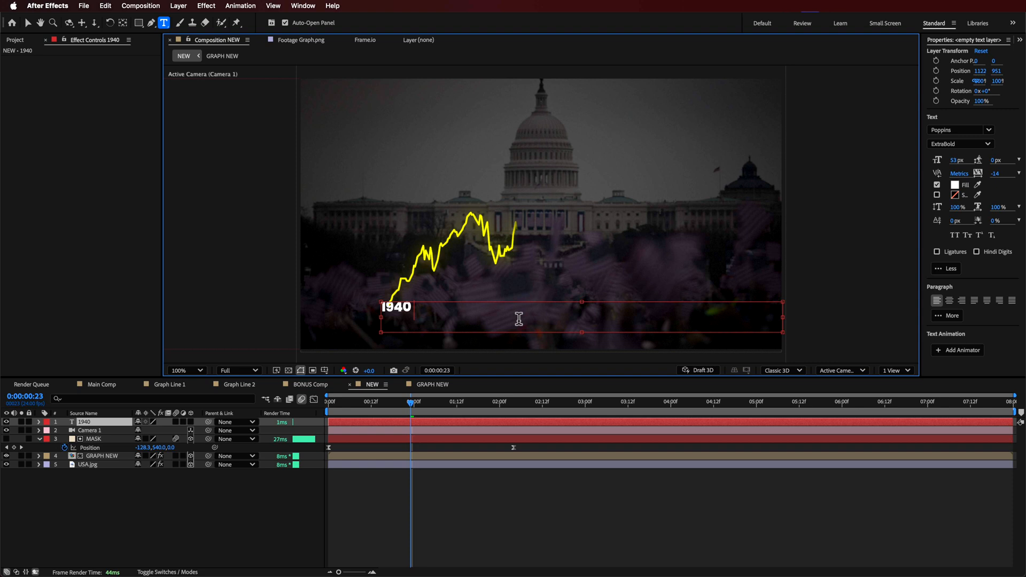
{"action": "type", "text": "1950"}
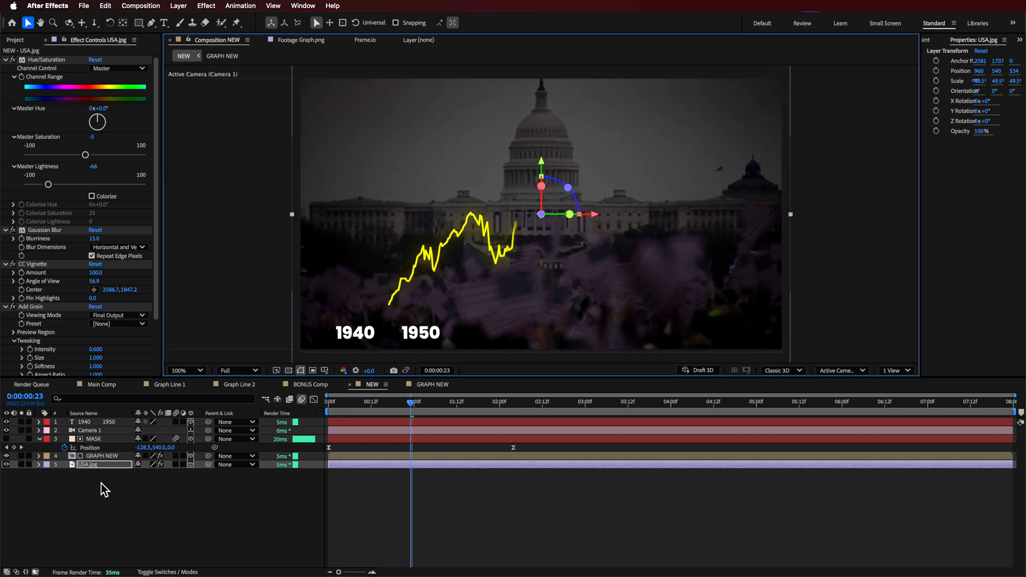
Keyframe Camera 1's Point of Interest and Position at 0 and 2:04, then return to Main Comp.
{"action": "left_click", "coordinate": [83, 421]}
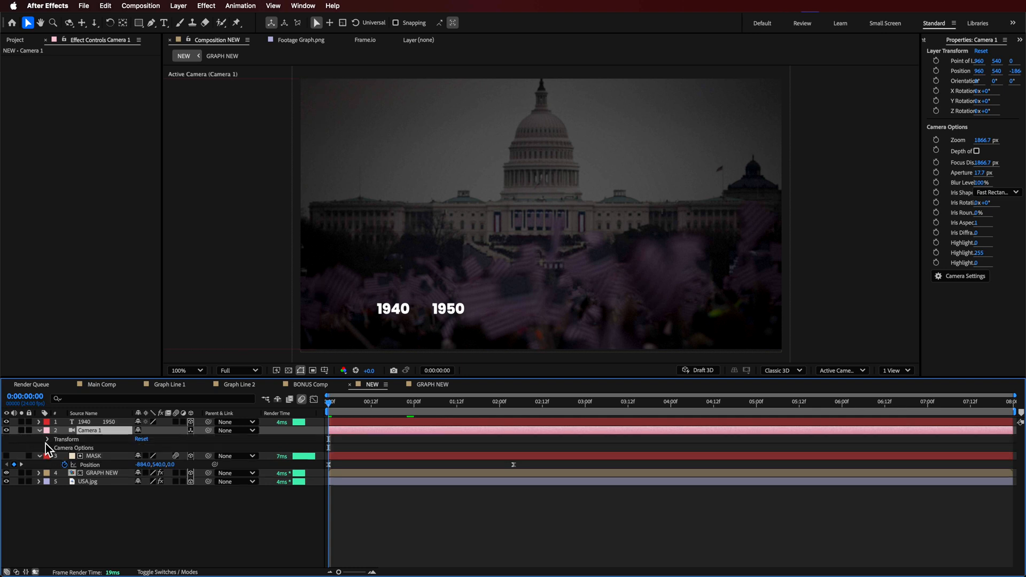
{"action": "left_click", "coordinate": [46, 439]}
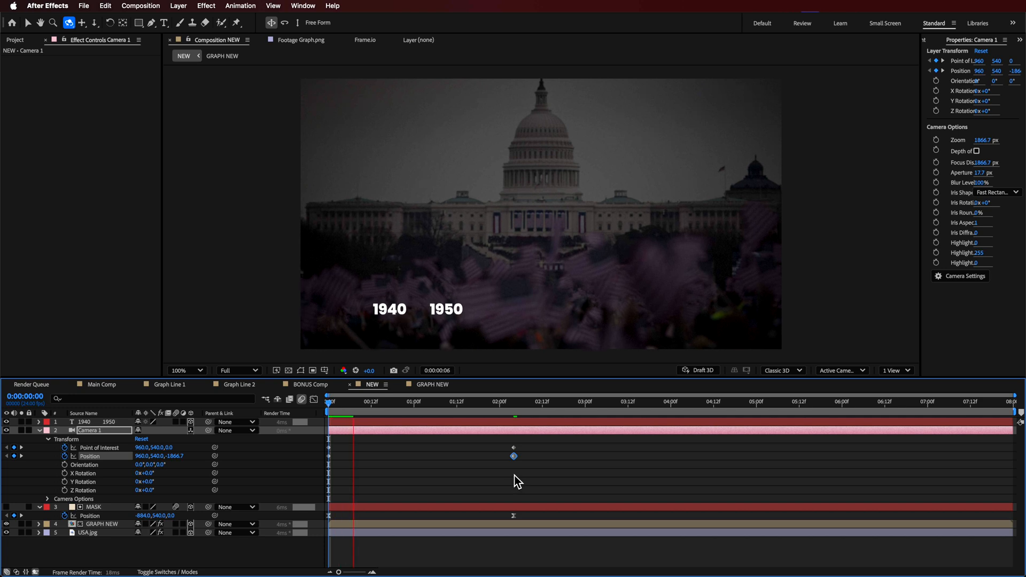
{"action": "left_click", "coordinate": [359, 418]}
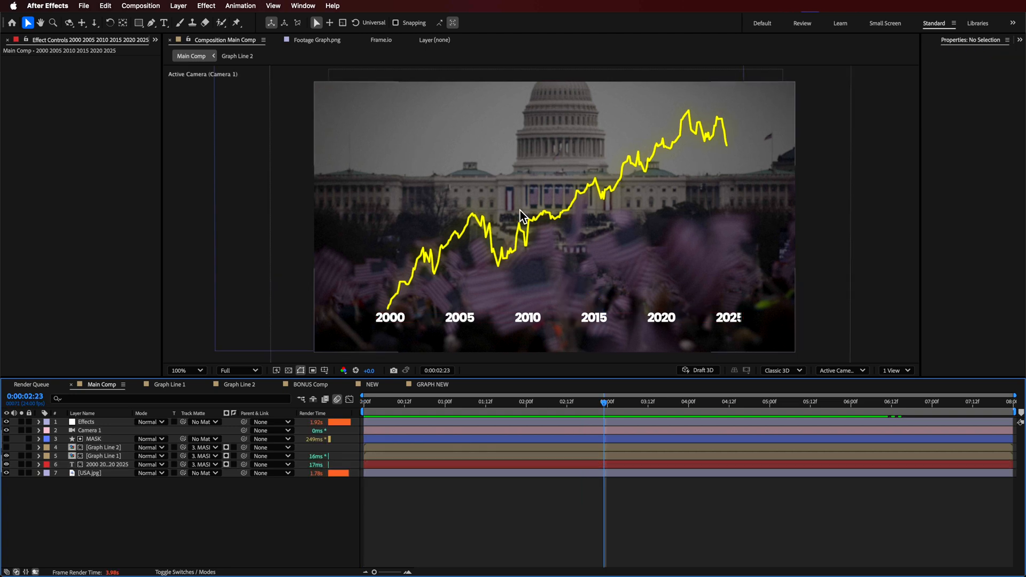
Preview the graph animation in Main Comp and enable the Graph Line 2 layer.
{"action": "left_click_drag", "start_coordinate": [605, 401], "coordinate": [591, 401]}
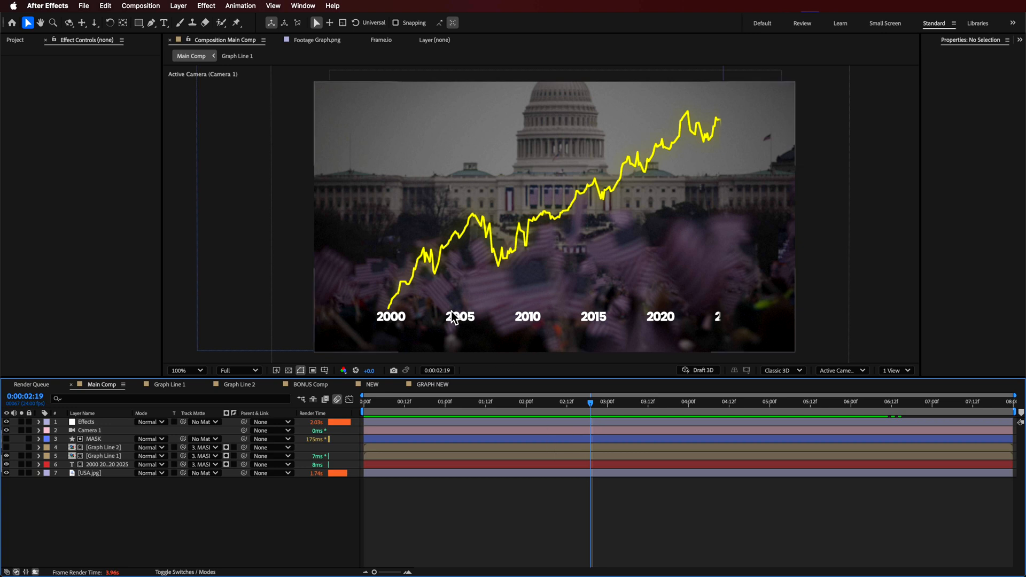
{"action": "mouse_move", "coordinate": [683, 311]}
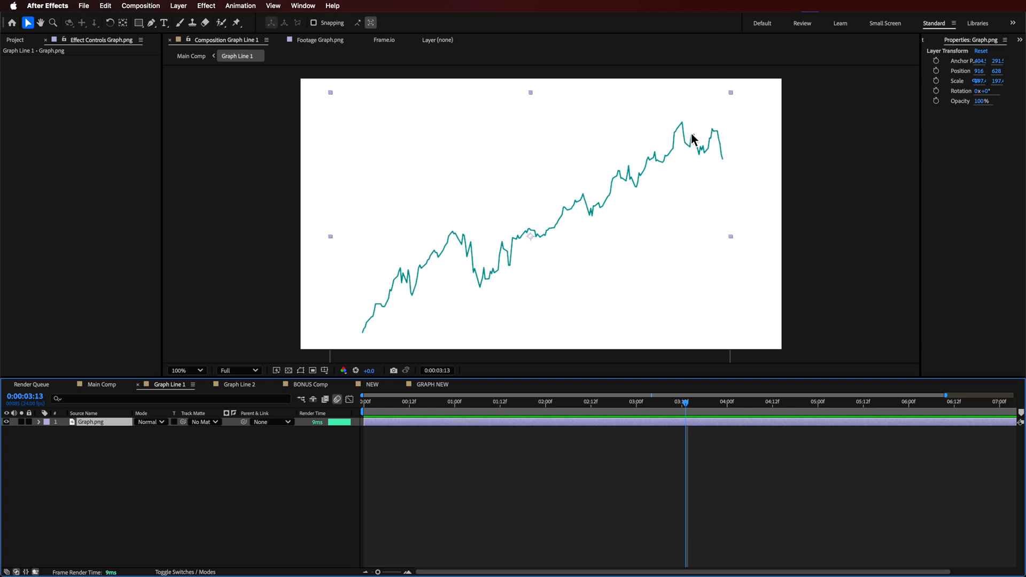
{"action": "mouse_move", "coordinate": [404, 296]}
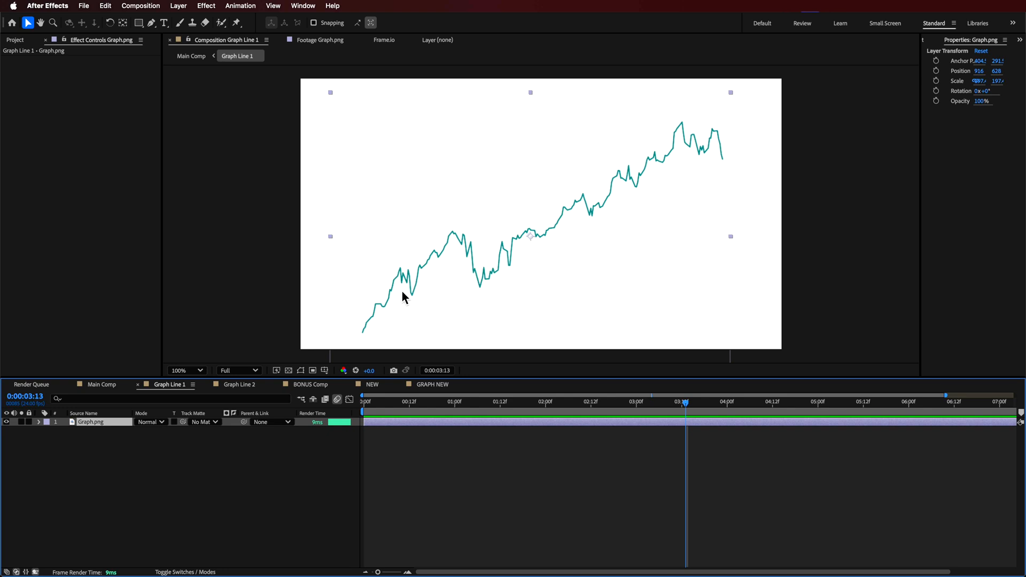
{"action": "mouse_move", "coordinate": [391, 339]}
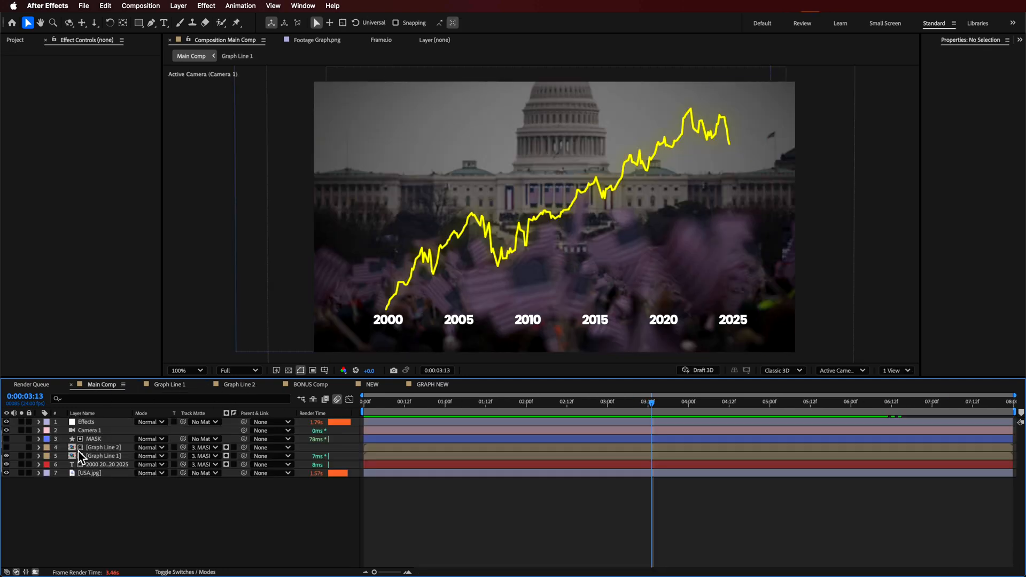
{"action": "right_click", "coordinate": [86, 421]}
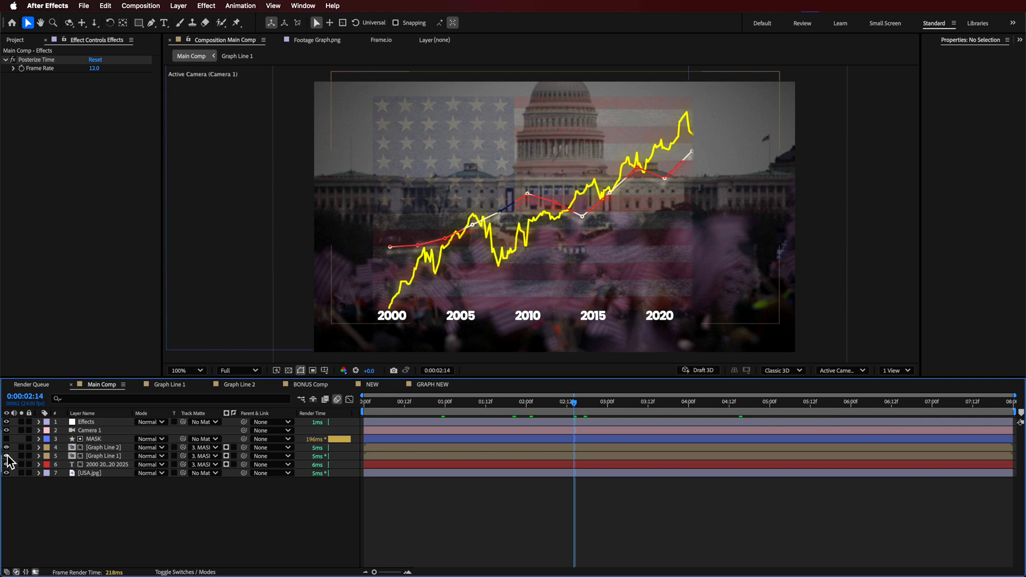
Hide Graph Line 1 and confirm Graph Line 2's track matte stays set to MASK.
{"action": "left_click", "coordinate": [99, 447]}
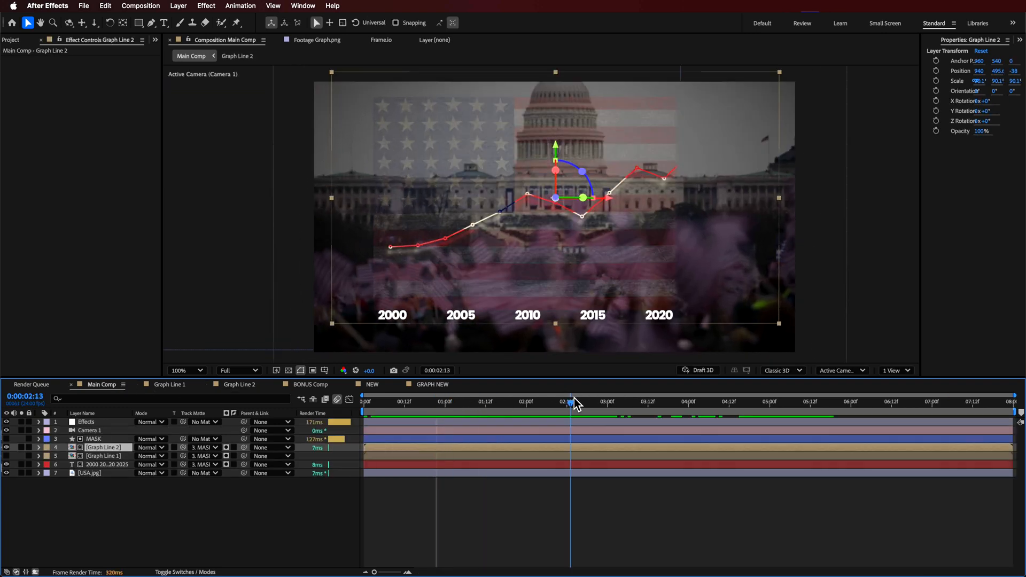
{"action": "left_click", "coordinate": [204, 447]}
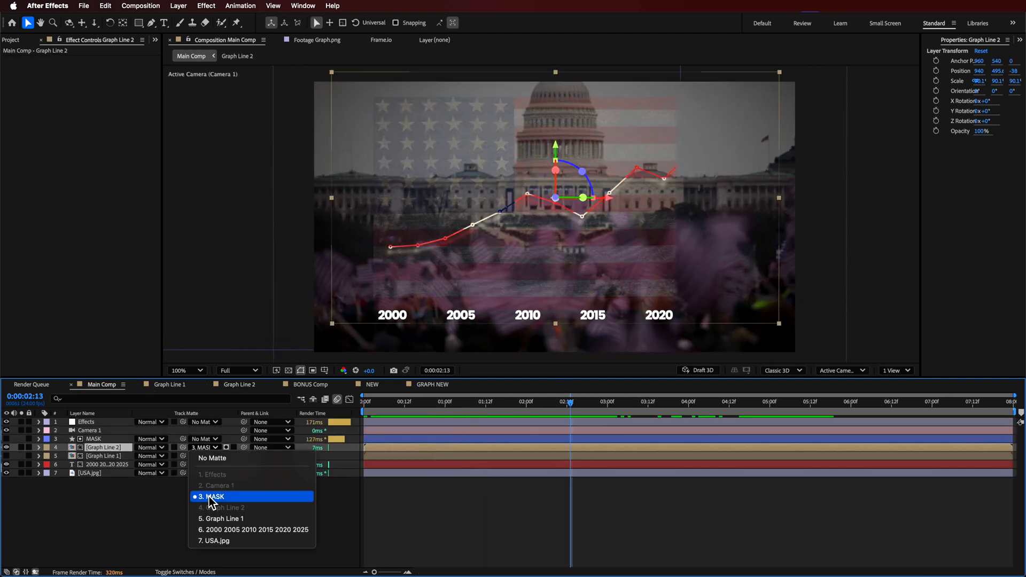
{"action": "left_click", "coordinate": [214, 497]}
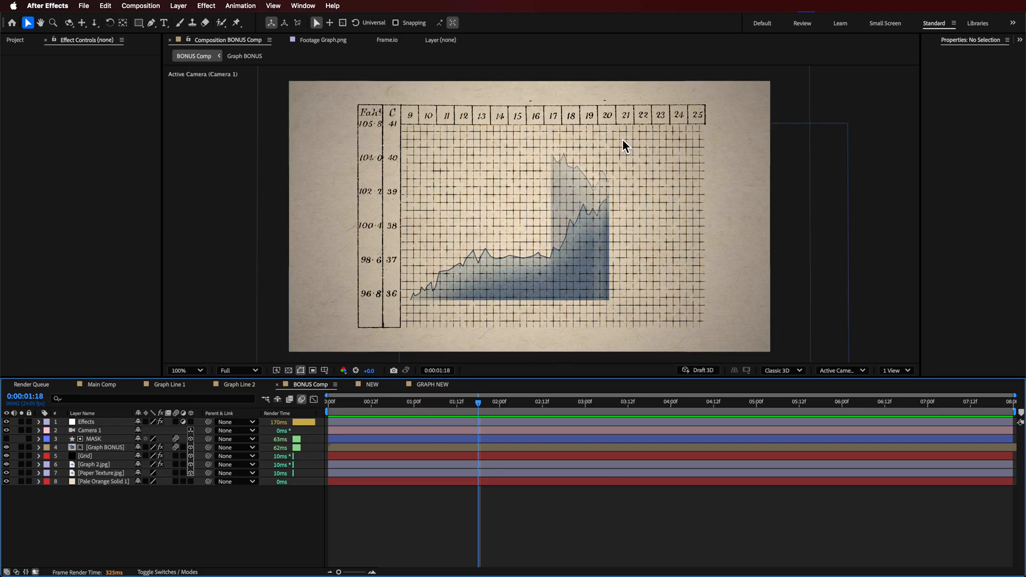
Scrub BONUS Comp from the start to watch the paper chart fill in.
{"action": "left_click_drag", "start_coordinate": [479, 401], "coordinate": [383, 401]}
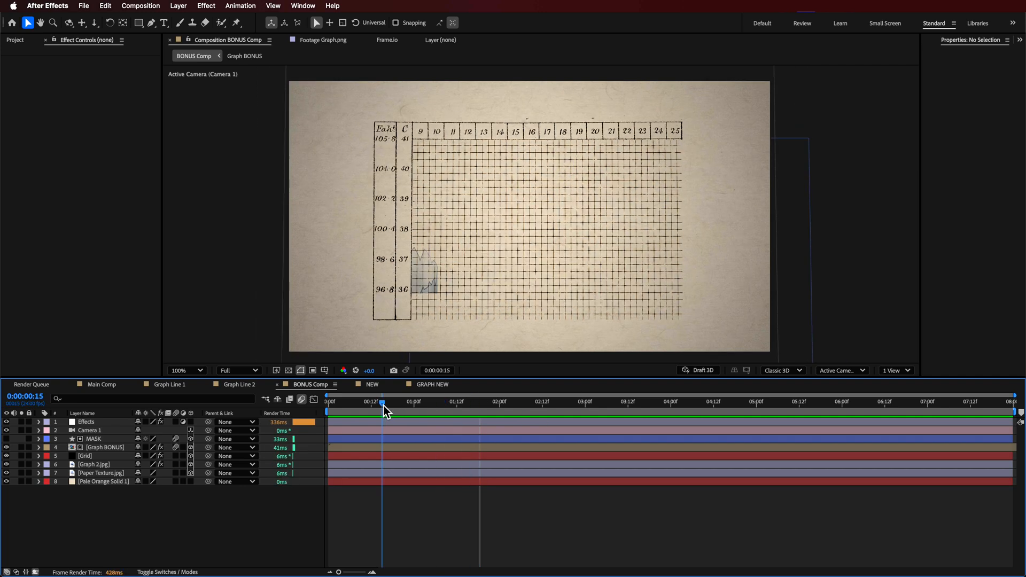